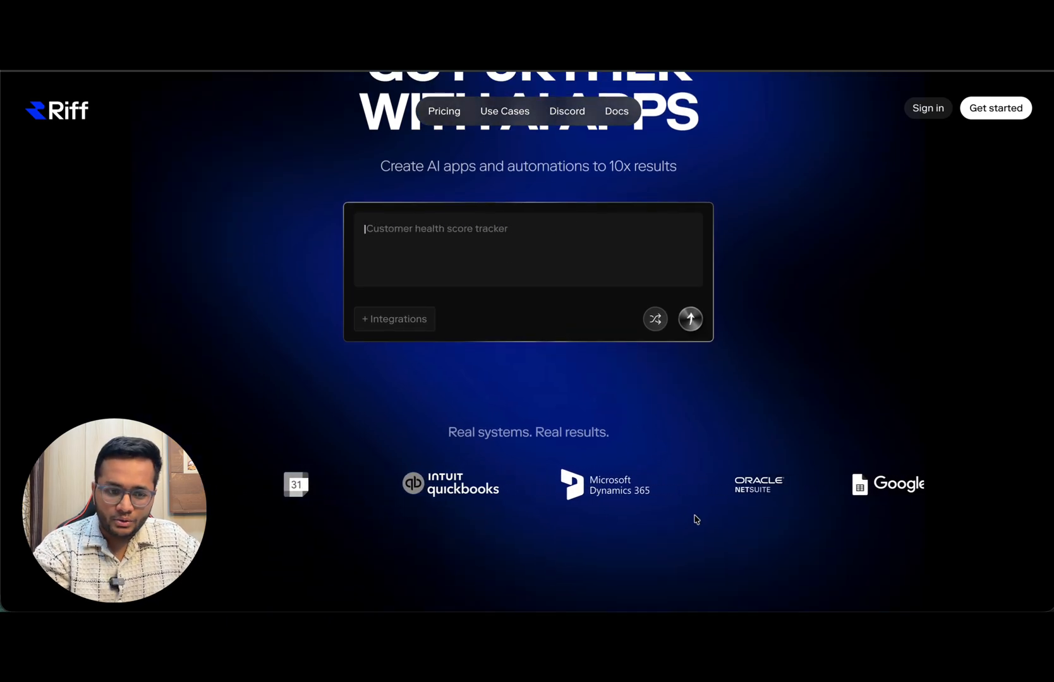
Scroll through the landing page's testimonials and feature sections down to the use-case examples.
scroll(down, 3)
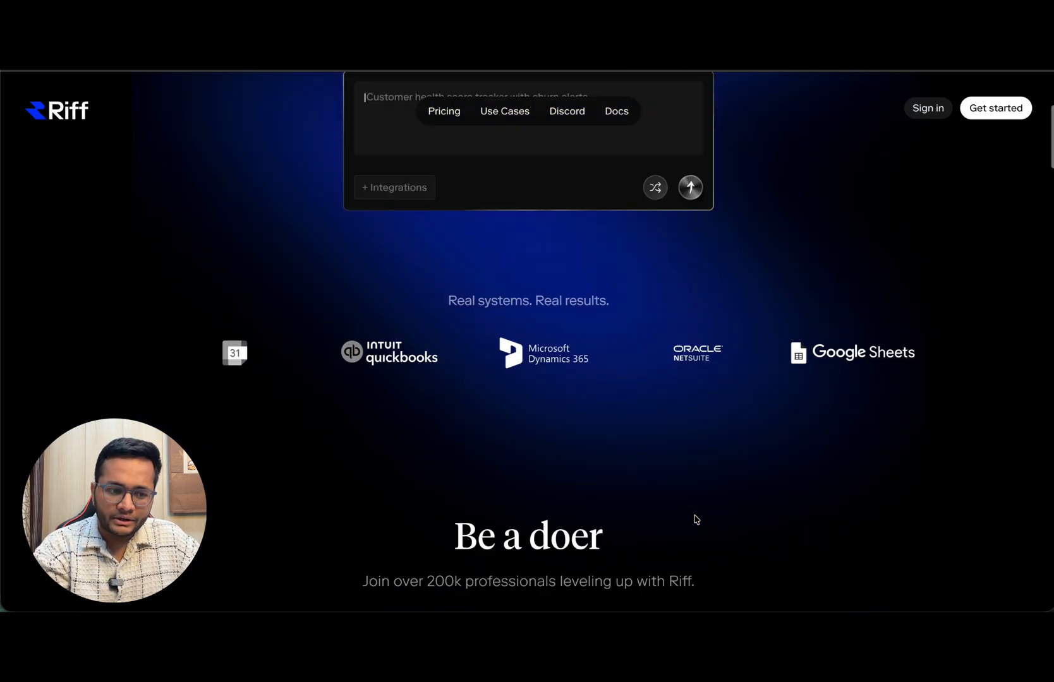
scroll(down, 3)
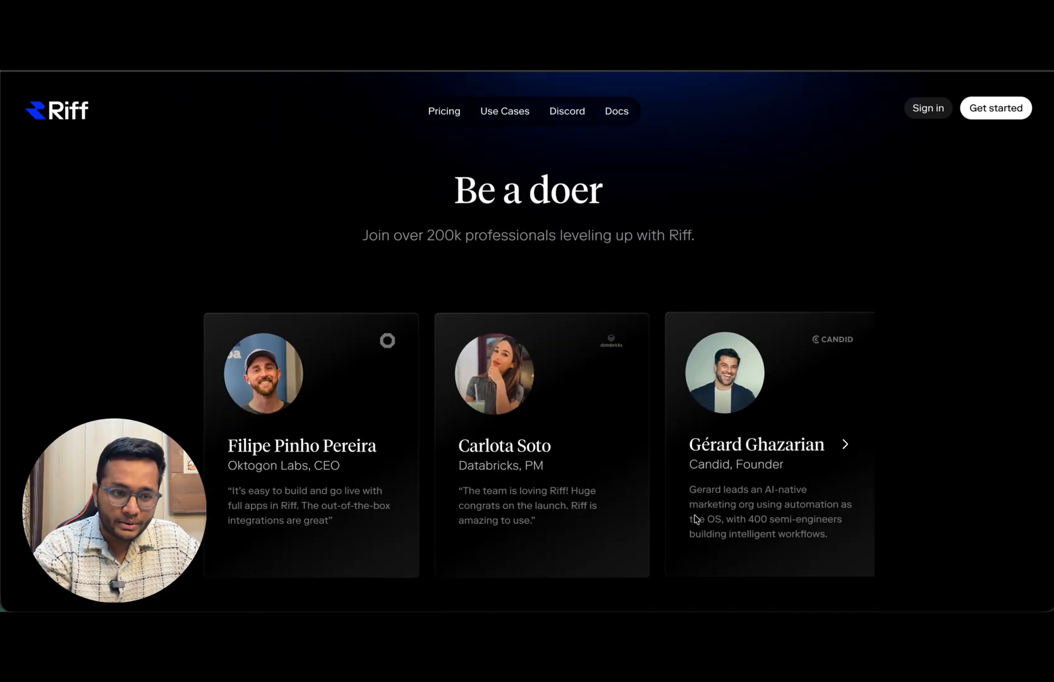
scroll(down, 3)
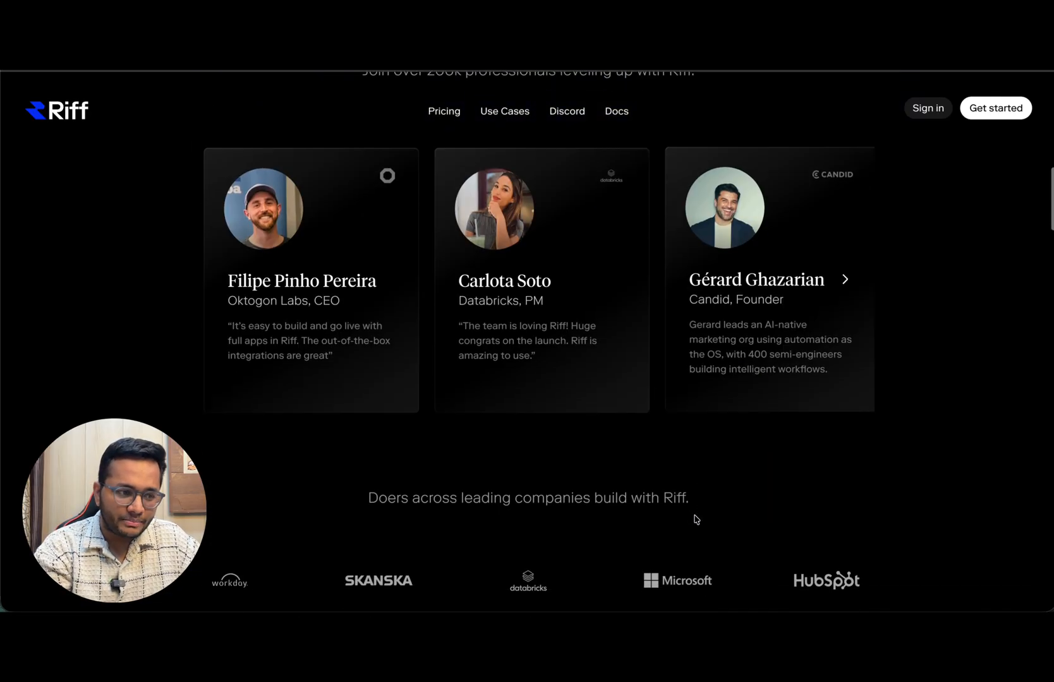
scroll(up, 3)
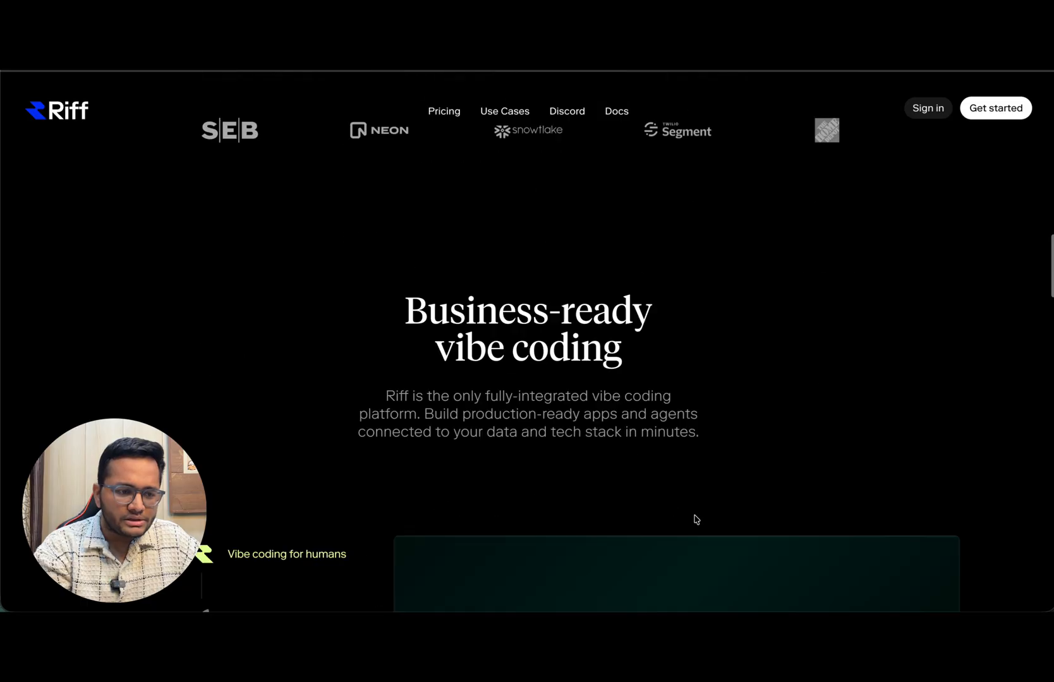
scroll(down, 3)
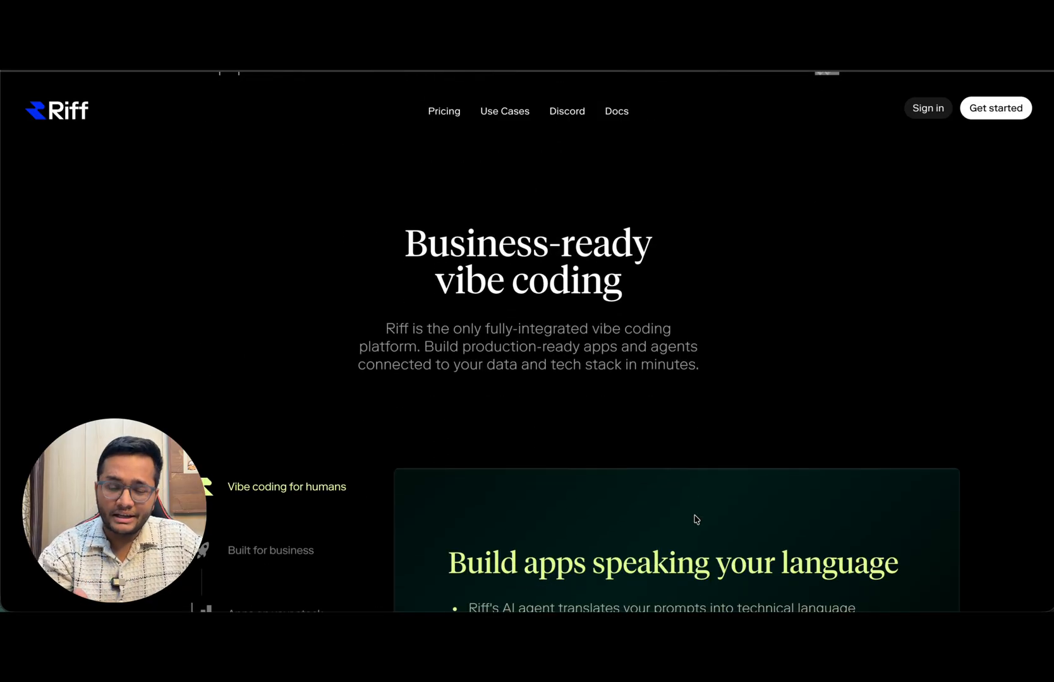
scroll(down, 3)
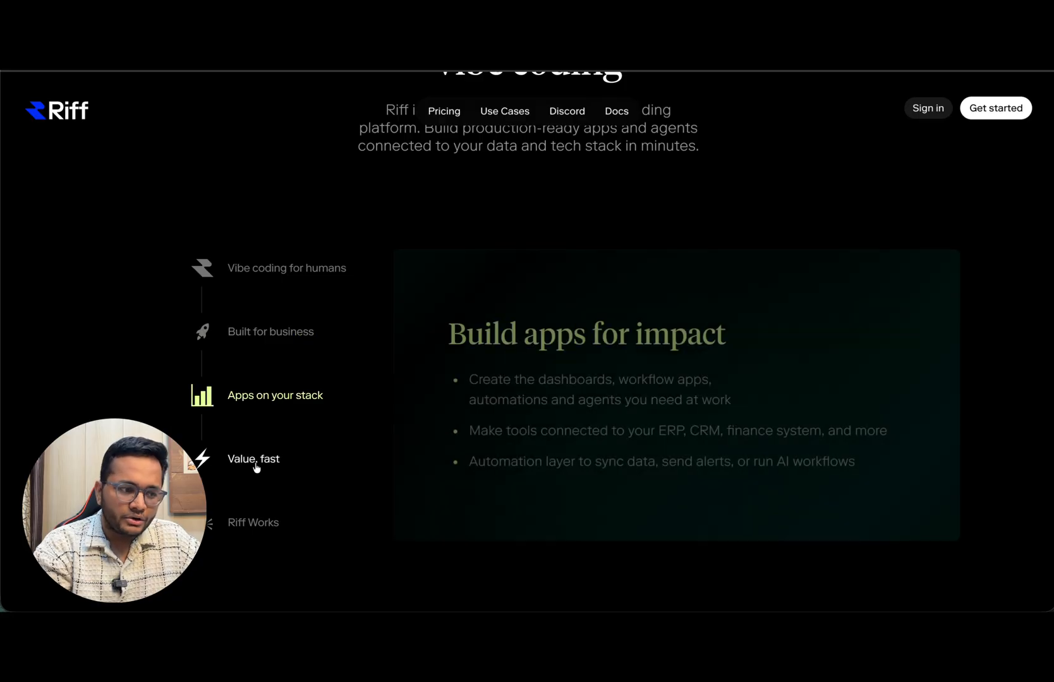
scroll(down, 3)
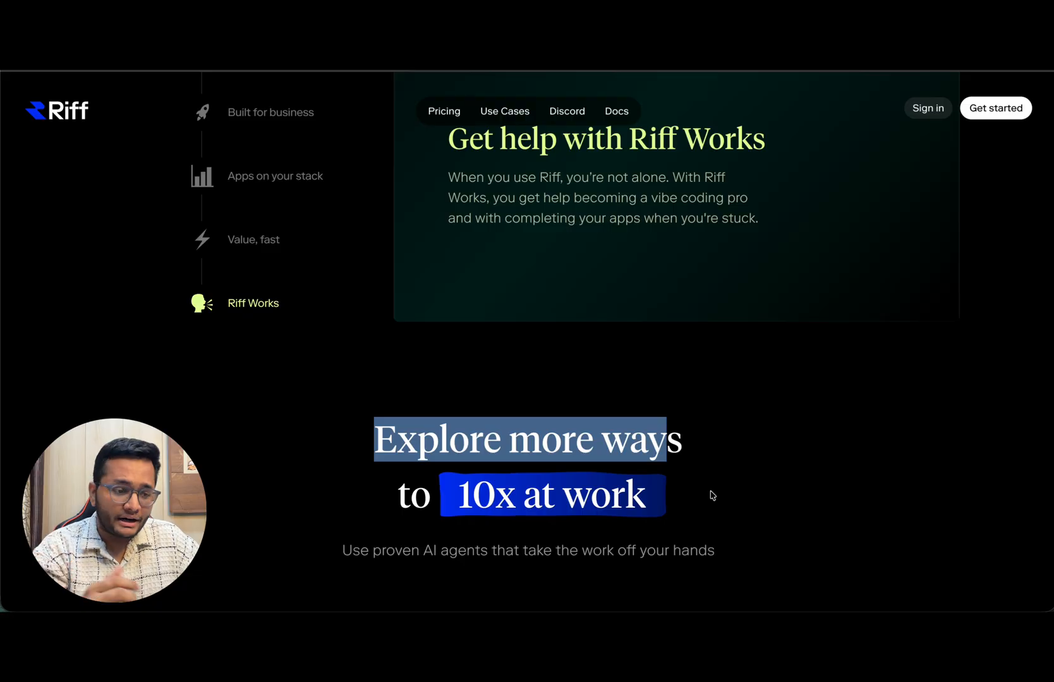
scroll(down, 3)
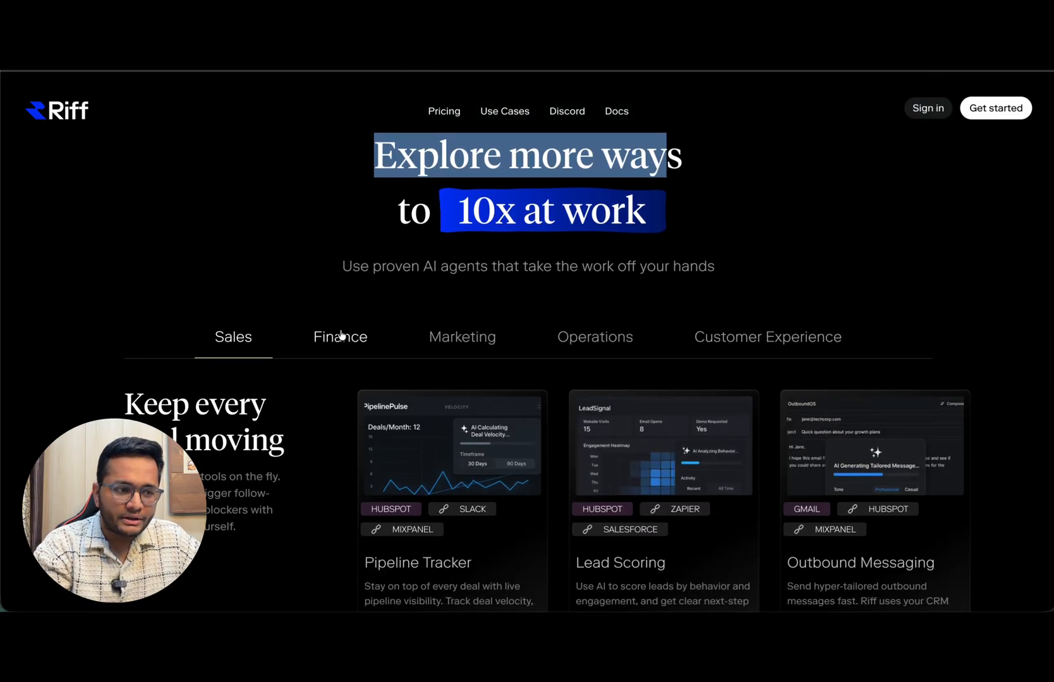
Switch the example agents to the Finance category and return to the prompt box.
click(340, 338)
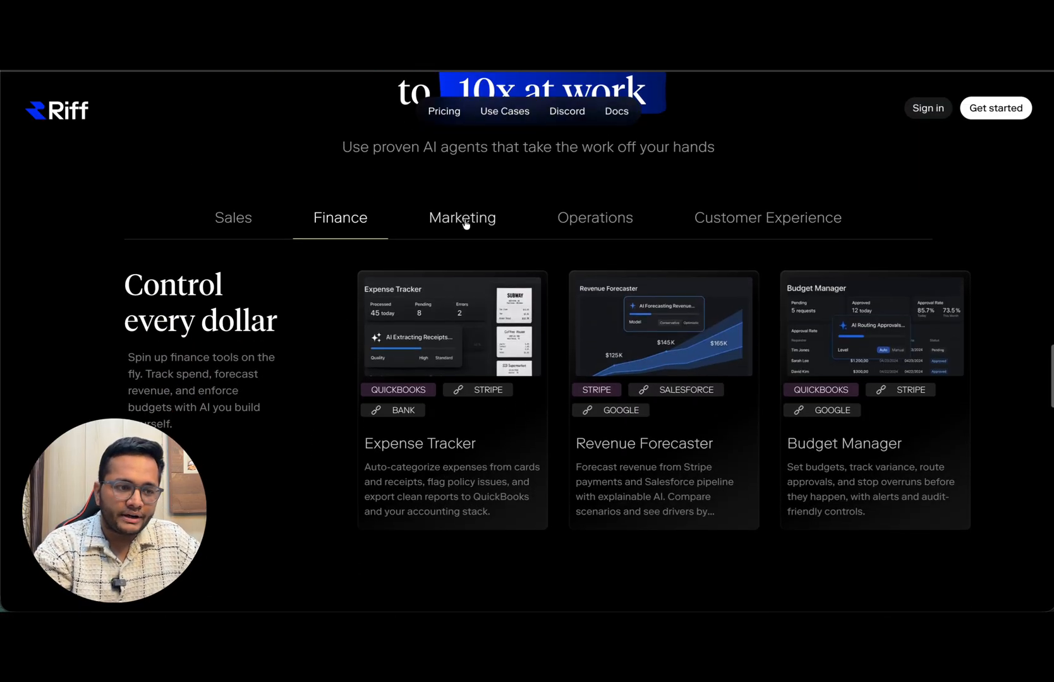
click(444, 111)
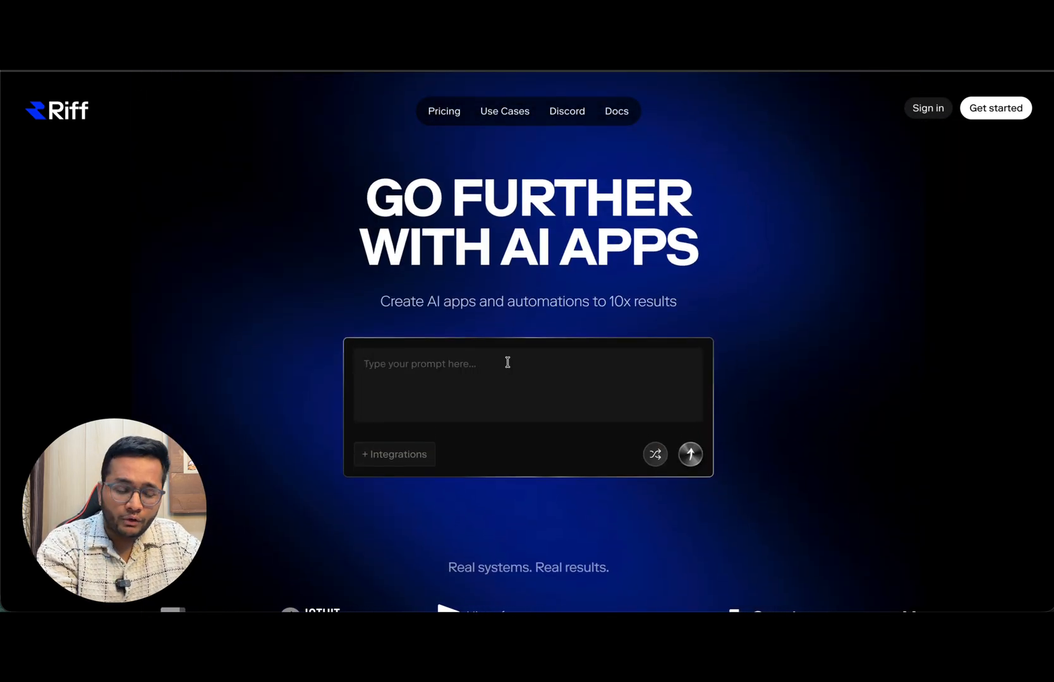
Write a prompt for a business application that automates email, removes spam mails, filters and summarizes.
text(Buisiness)
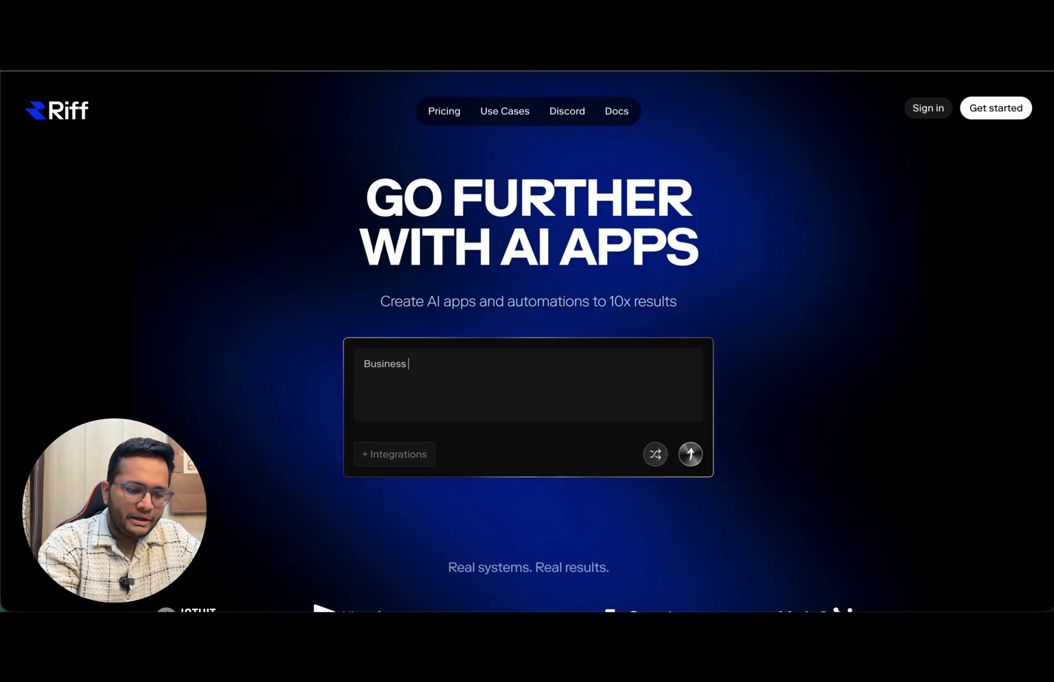
text(Application)
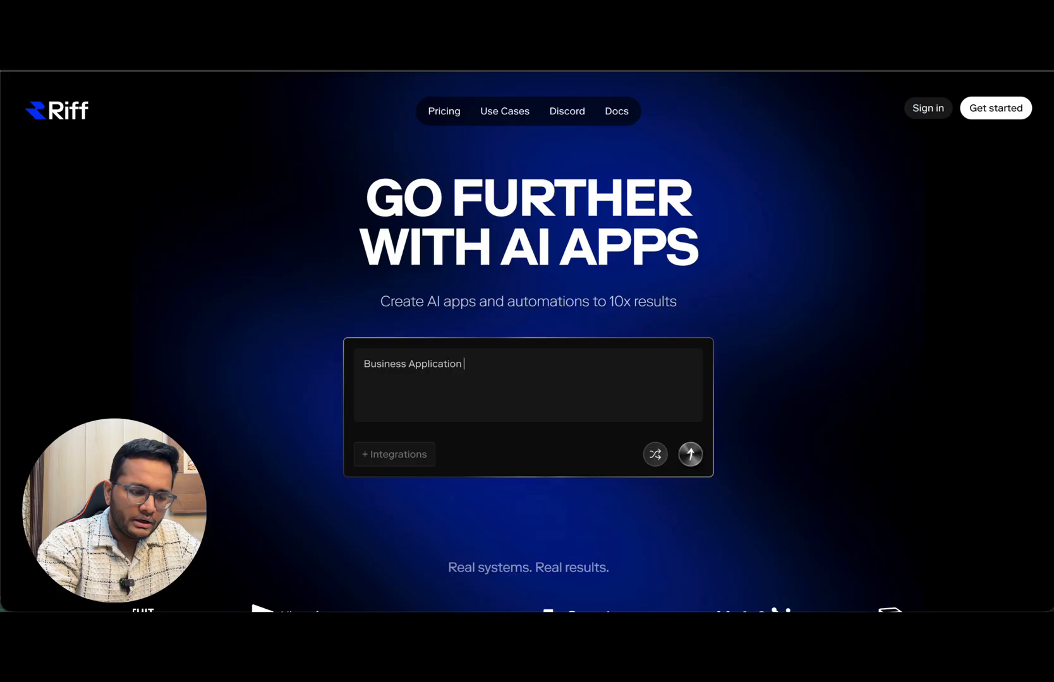
text(that can auto)
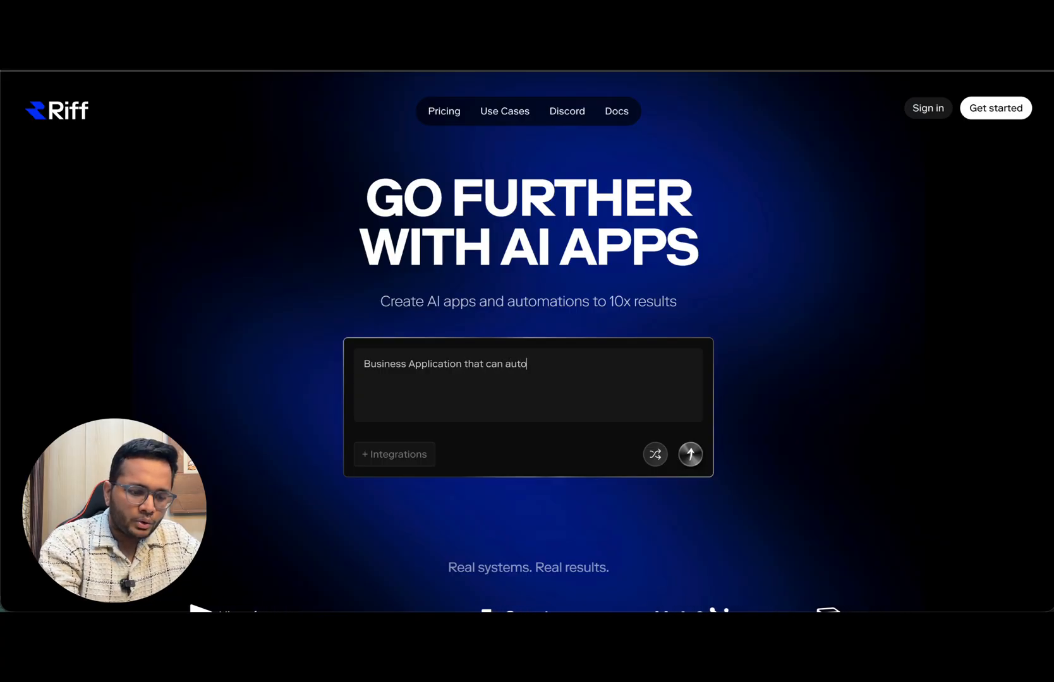
text(mate my email to)
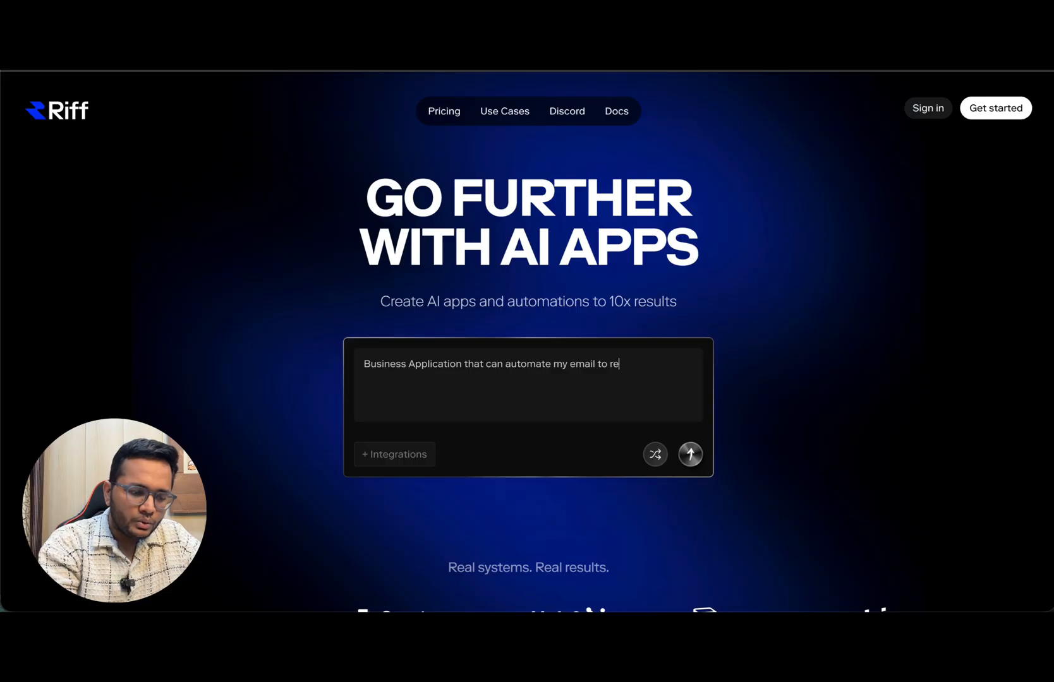
text(remove spam mails and filter out)
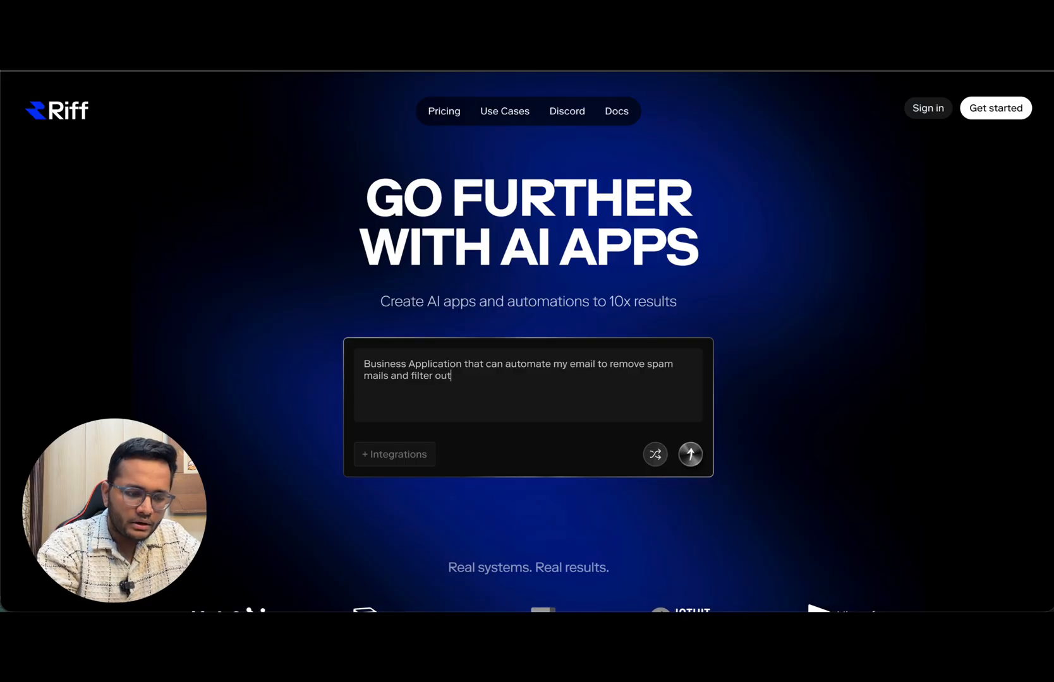
text(mails , then summar)
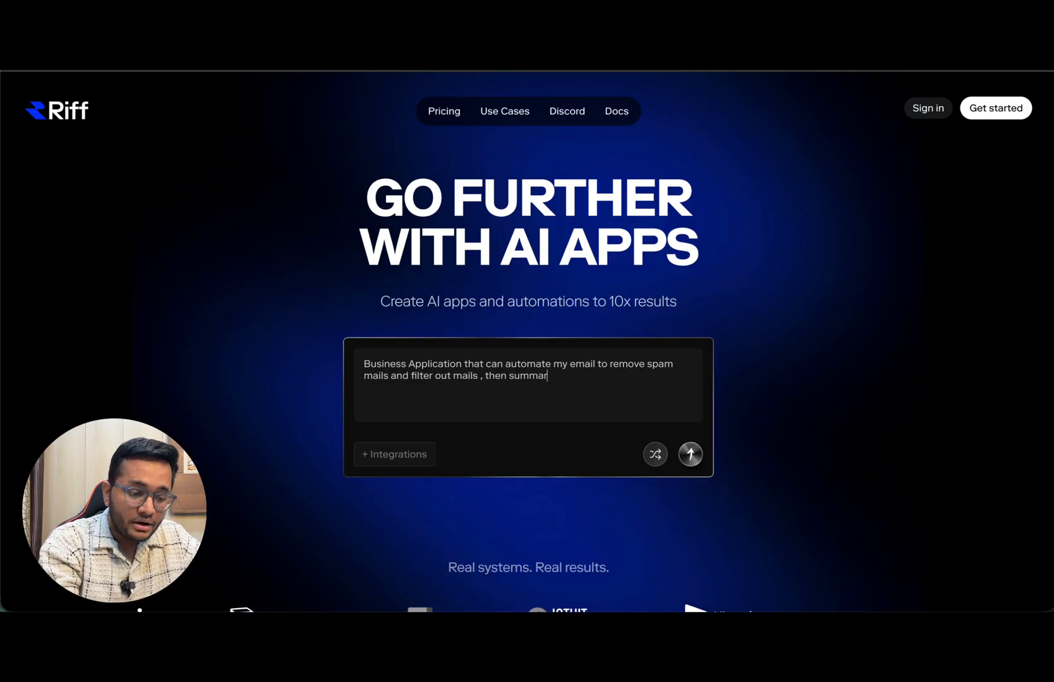
text(ize.)
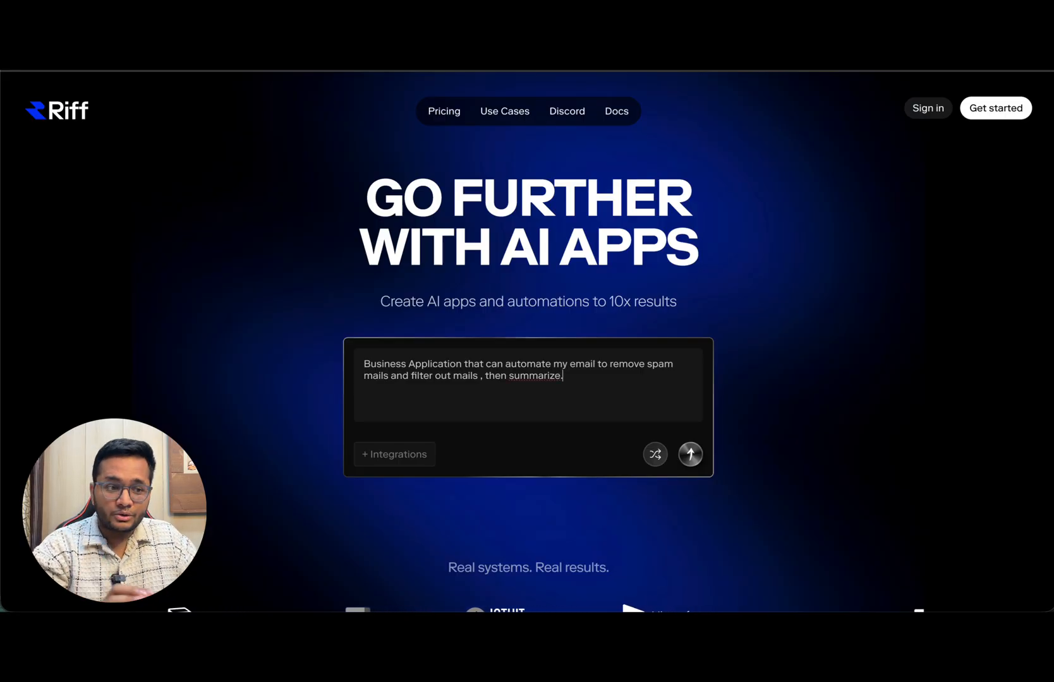
mouse_move(684, 494)
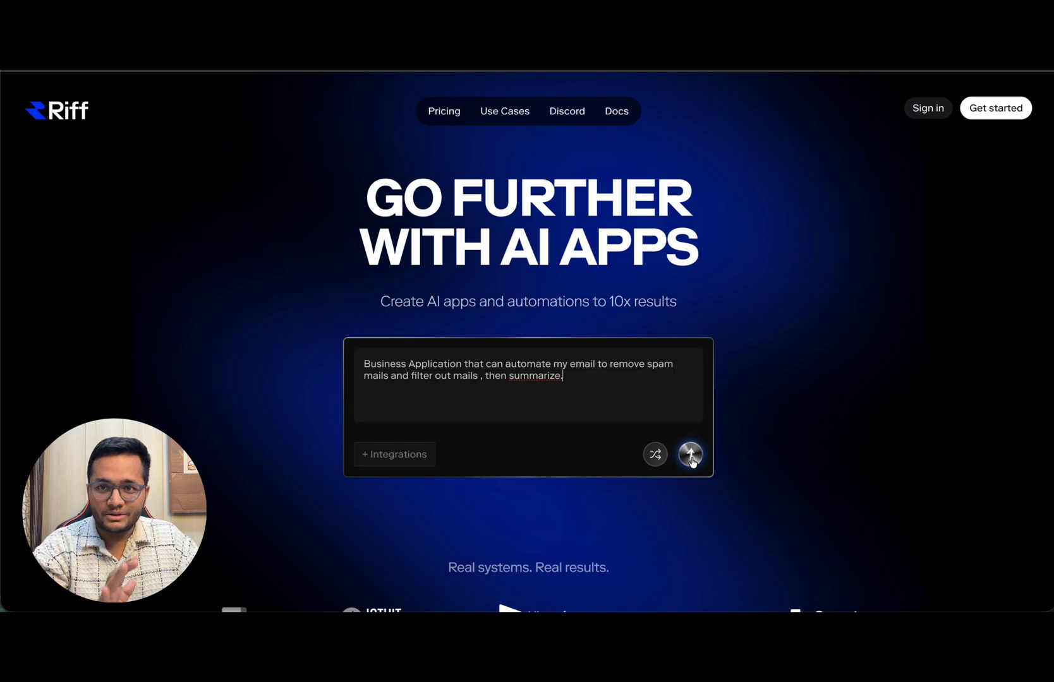
scroll(down, 3)
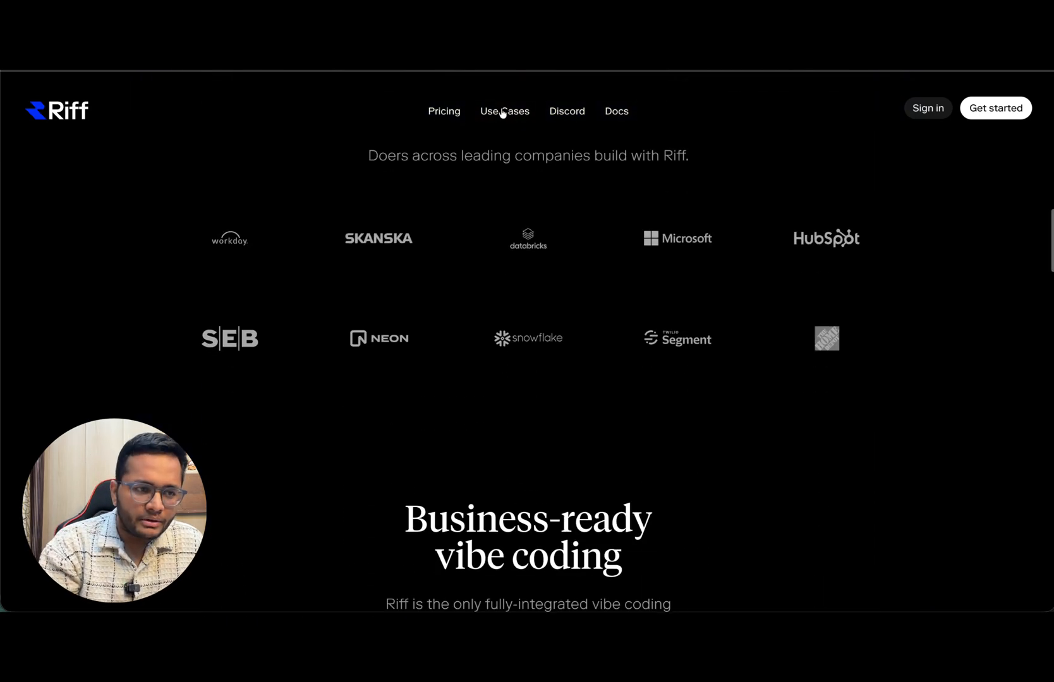
Open the Use Cases gallery and start building from the LinkedIn Post Creator template.
click(504, 111)
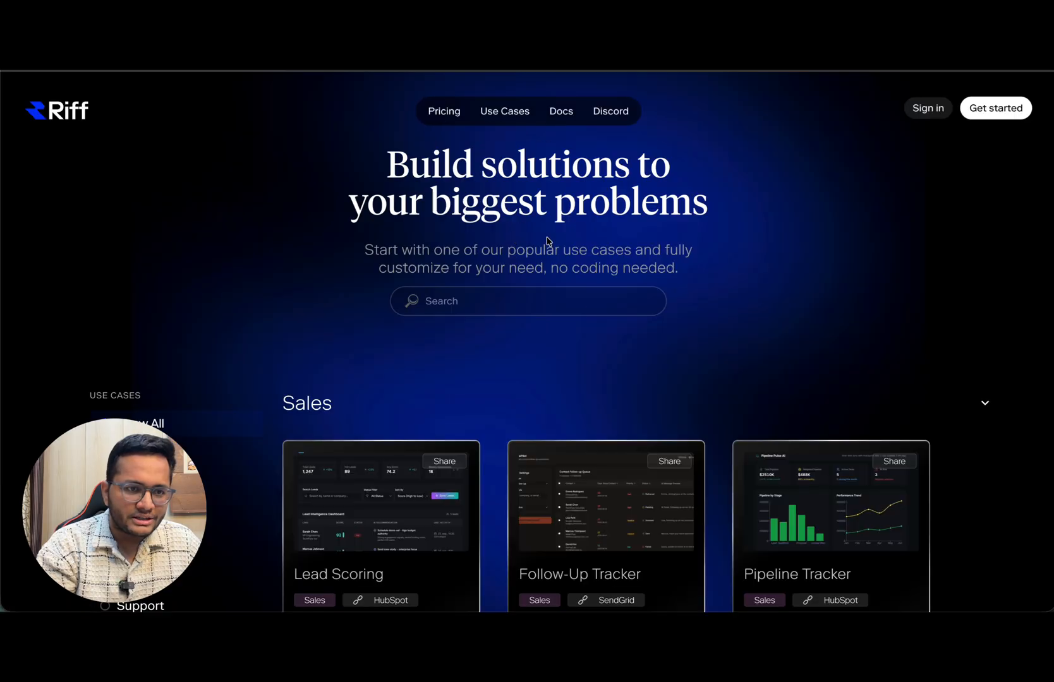
scroll(down, 3)
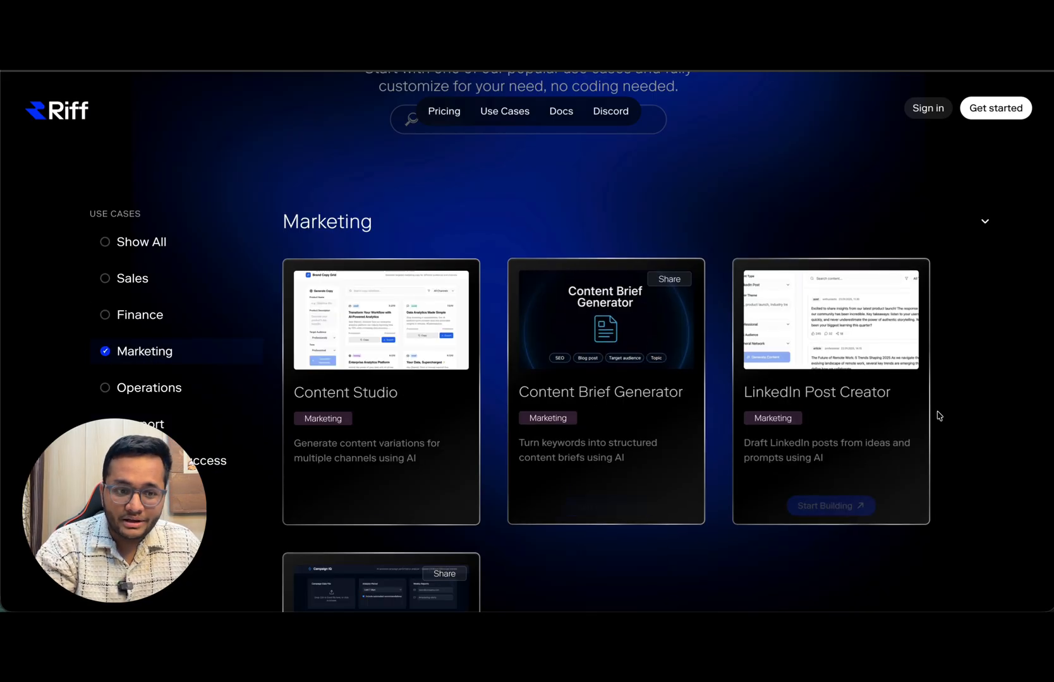
mouse_move(864, 455)
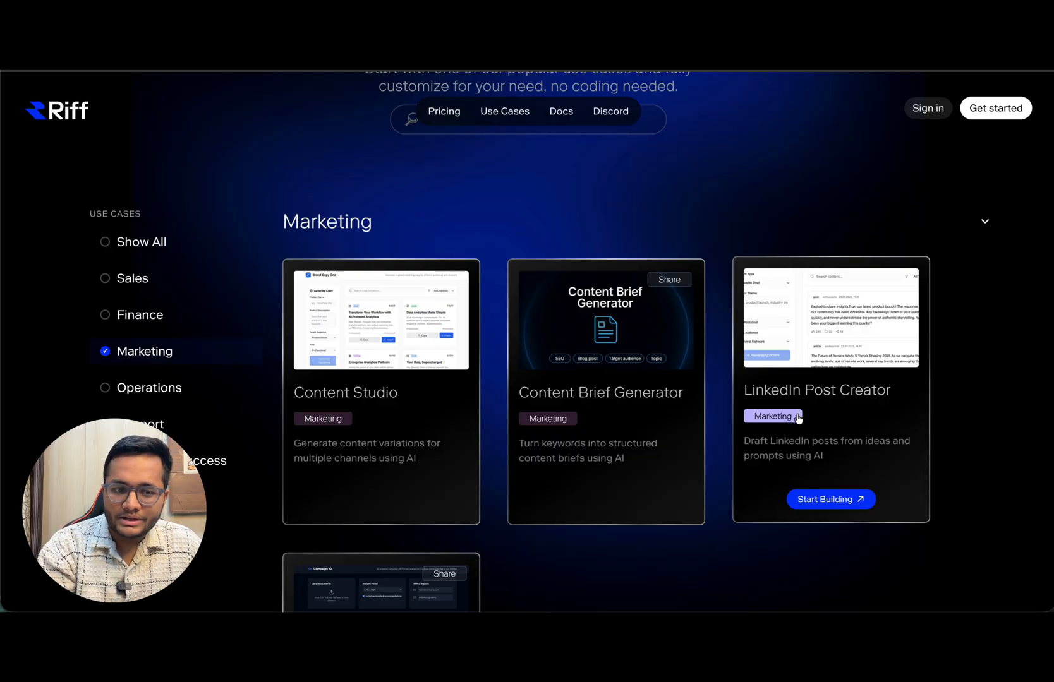
mouse_move(781, 473)
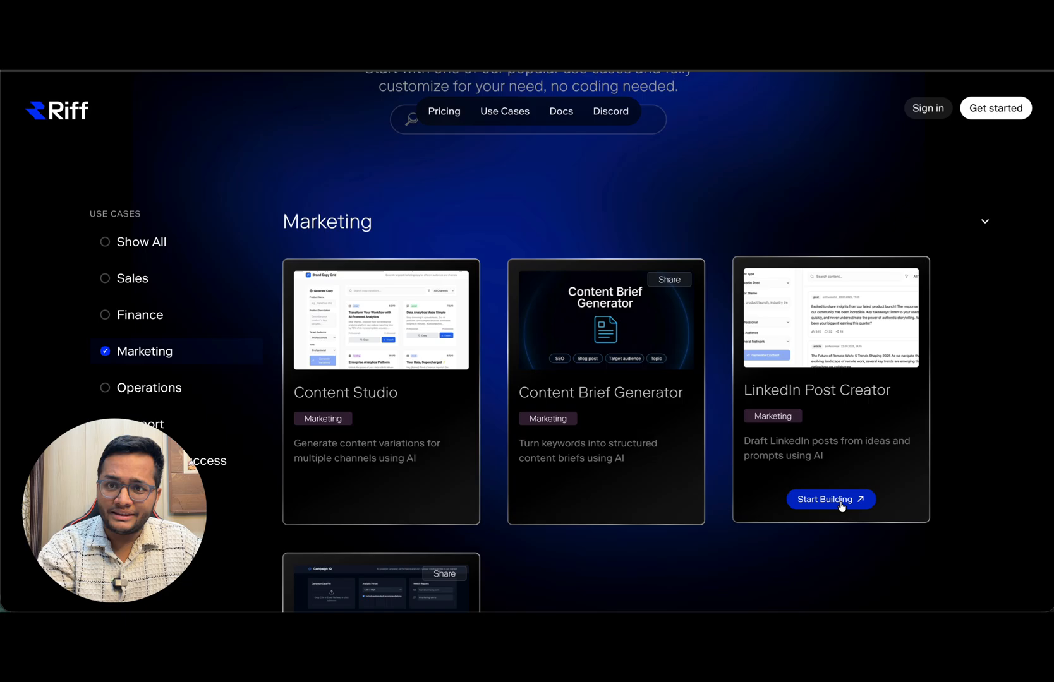
click(831, 499)
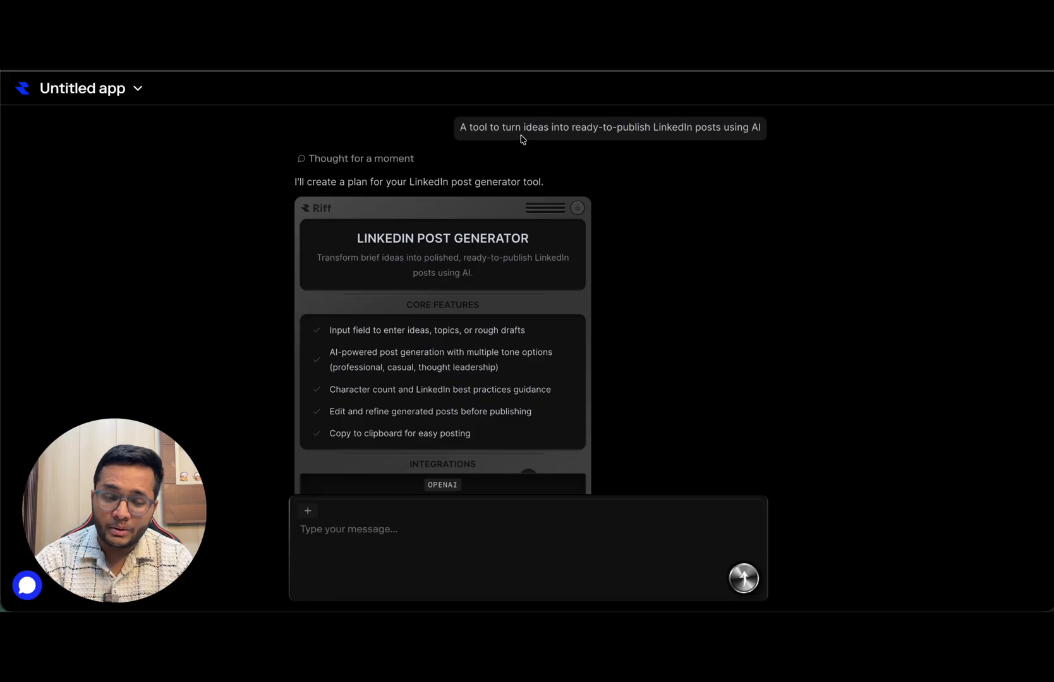
mouse_move(336, 195)
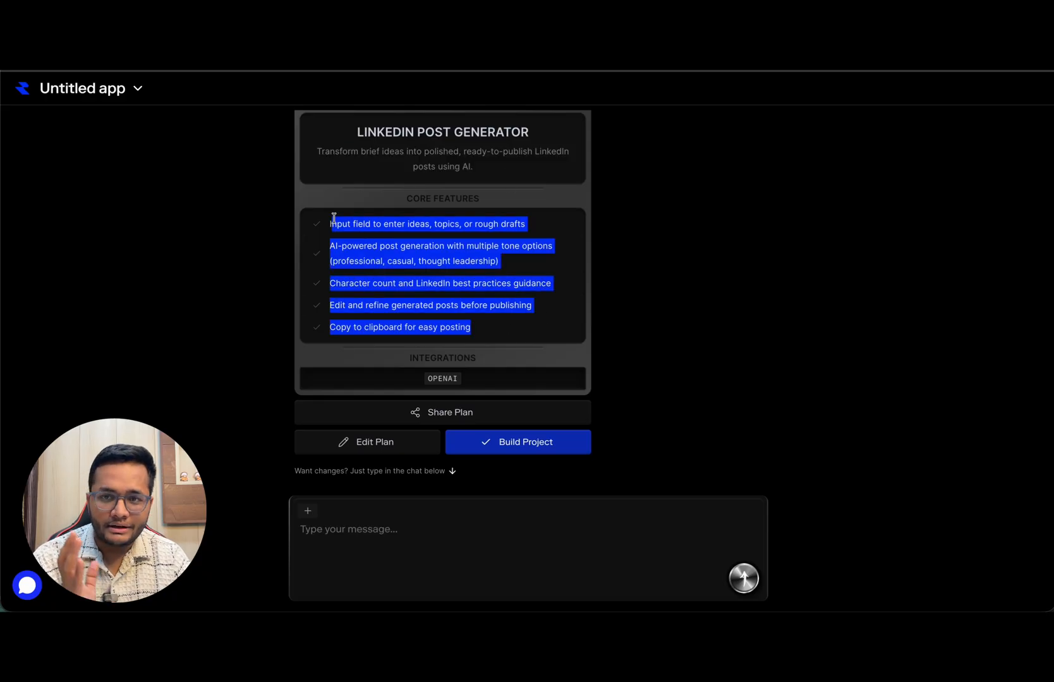
Read through the plan card's Core Features and OpenAI integration.
click(477, 285)
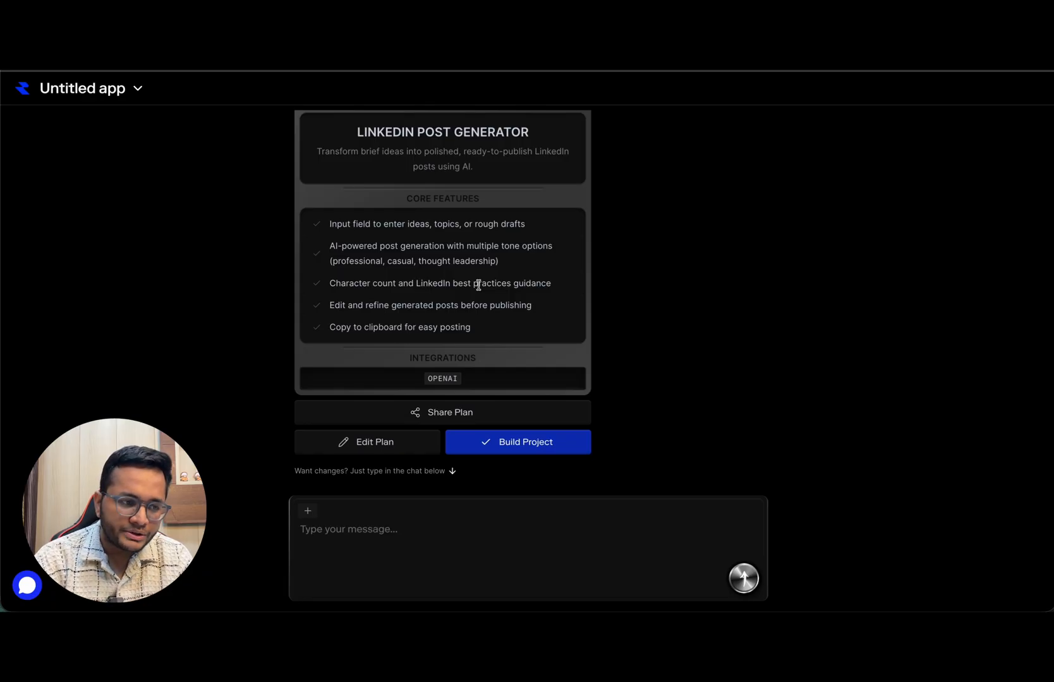
mouse_move(393, 362)
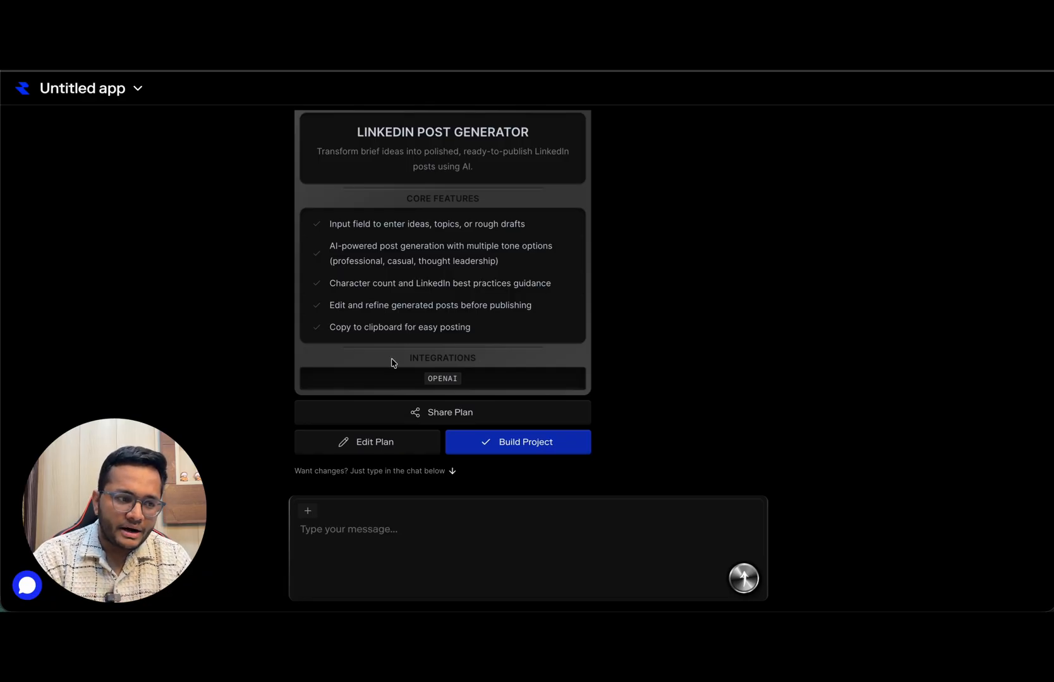
double_click(429, 306)
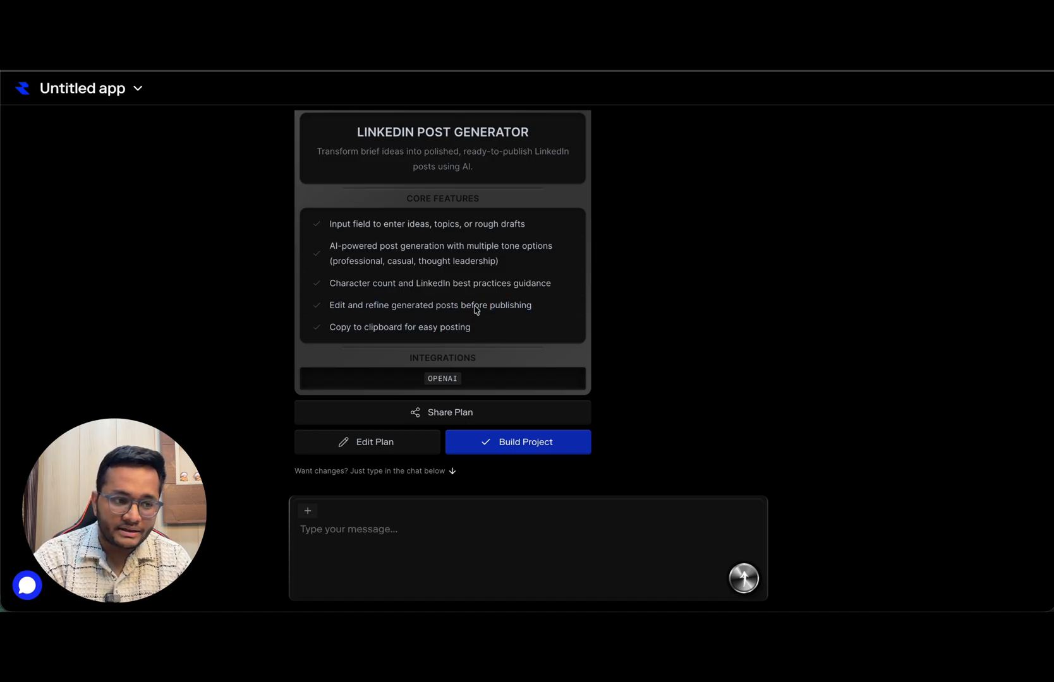
scroll(down, 3)
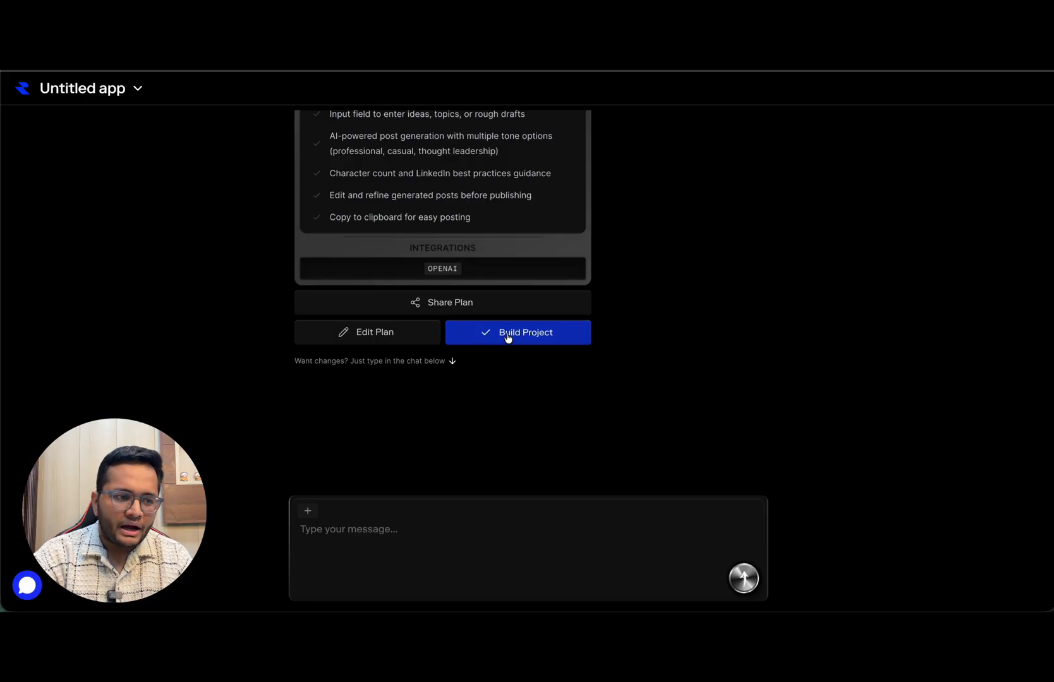
Start building the PostCraft AI project from the plan, completing the landing page task.
click(516, 333)
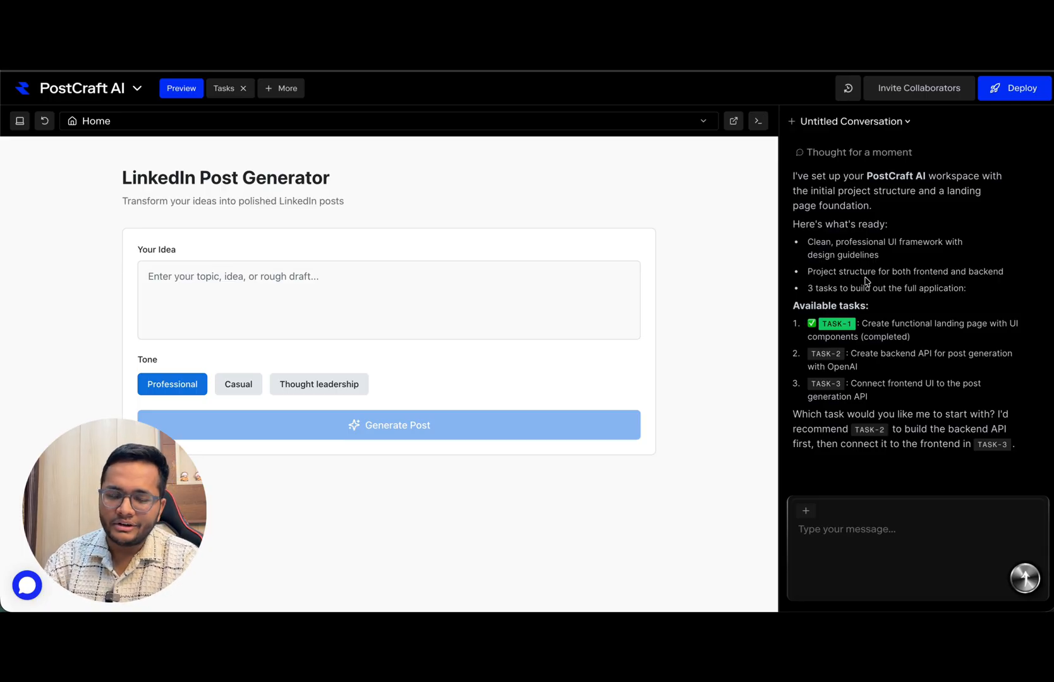
mouse_move(914, 294)
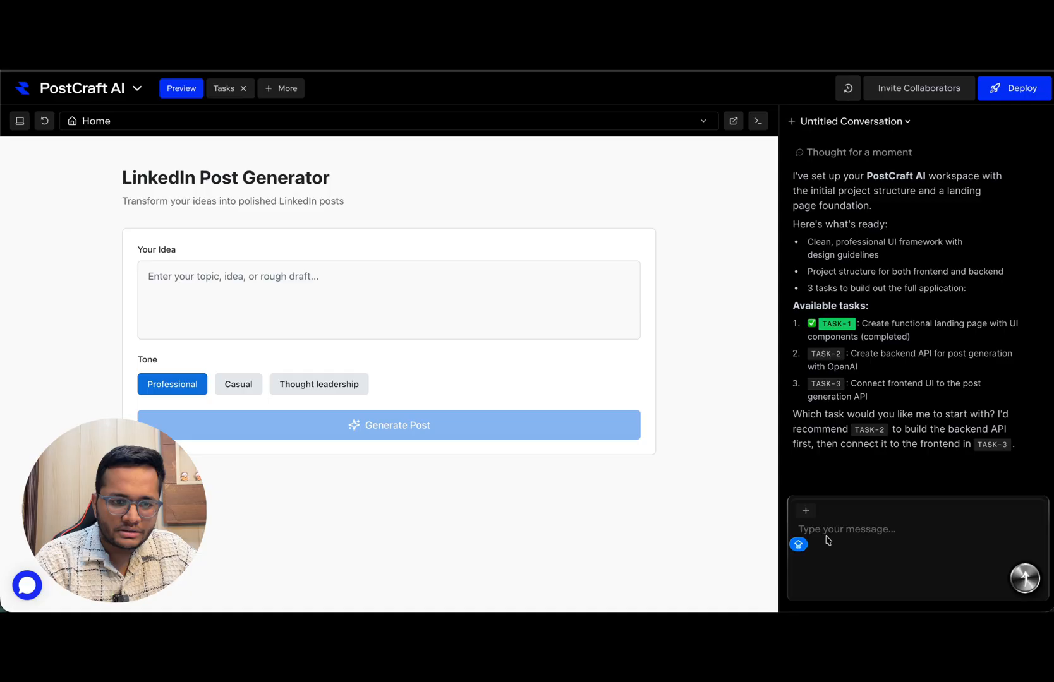
mouse_move(837, 324)
text(lETS COMPLETE TASK 1)
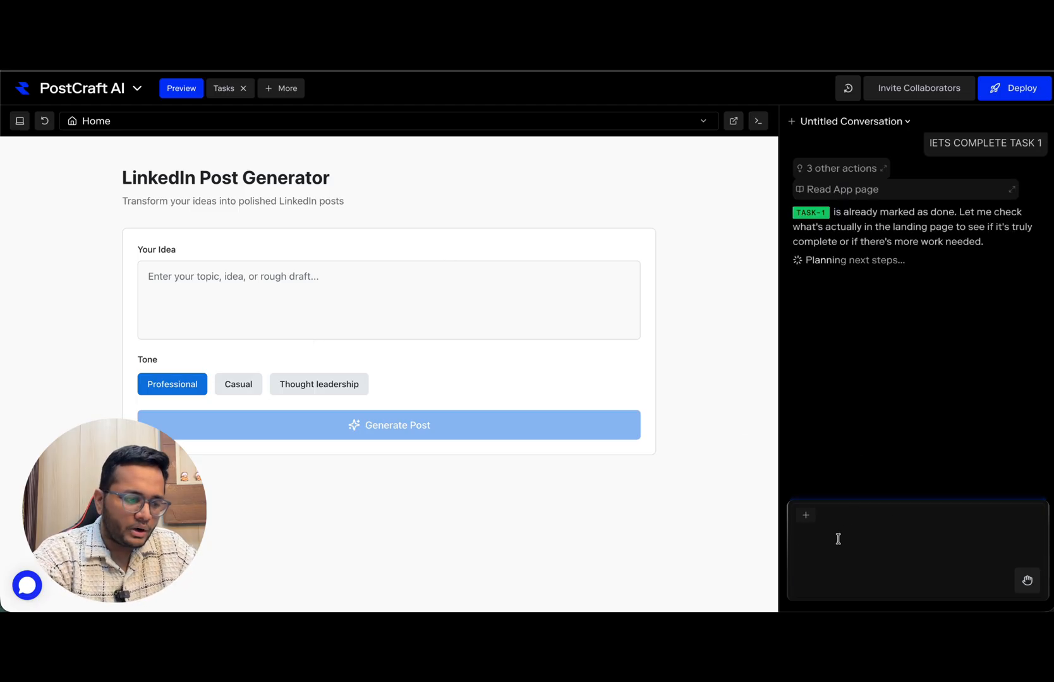
Send the chat message 'Lets complete task 2 now' to the assistant.
text(tASK 2)
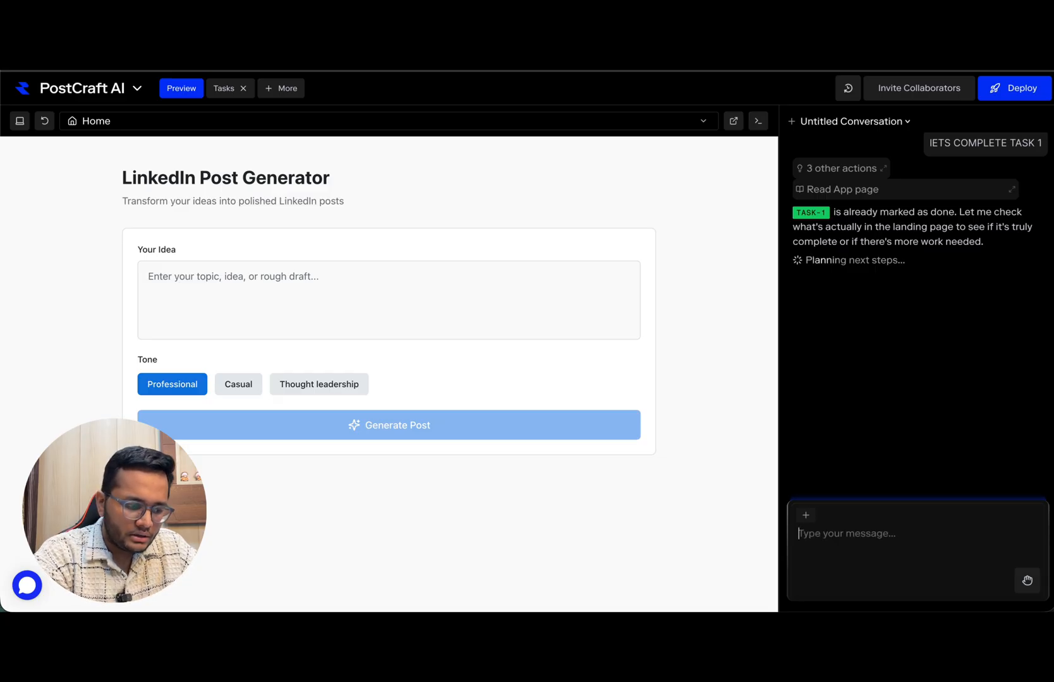
text(Lets complete)
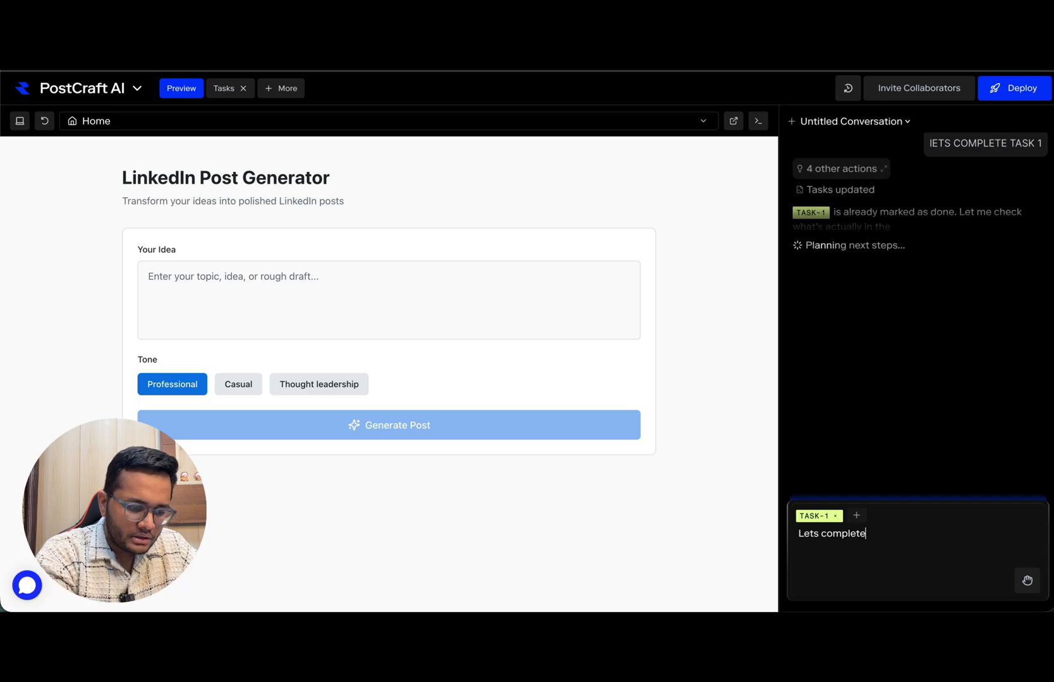
text(task 2 now)
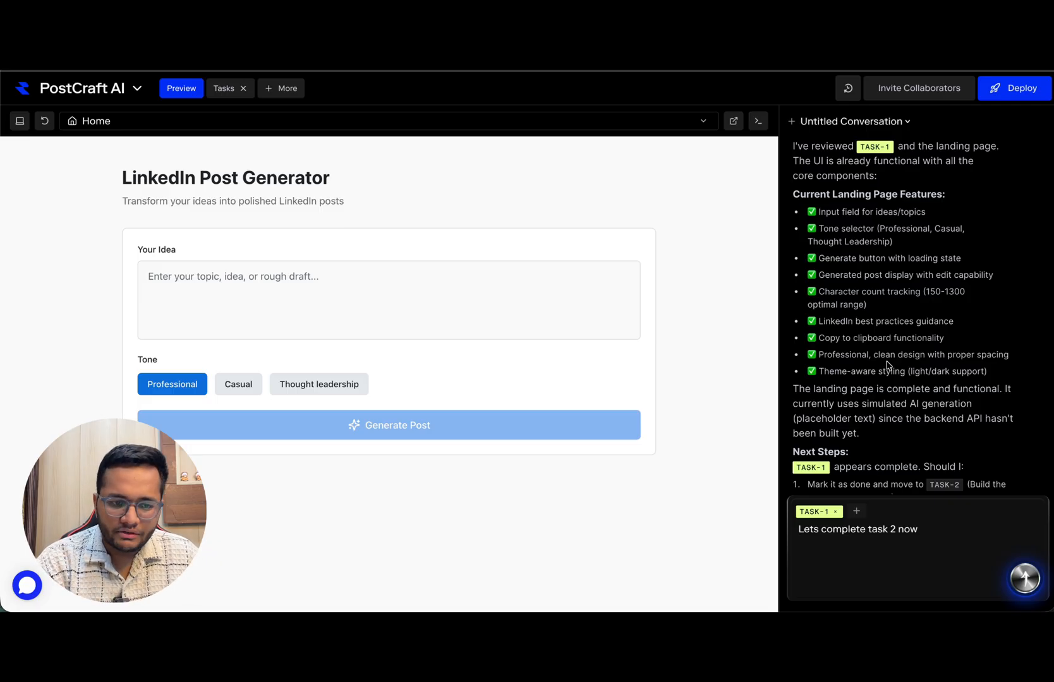
scroll(down, 3)
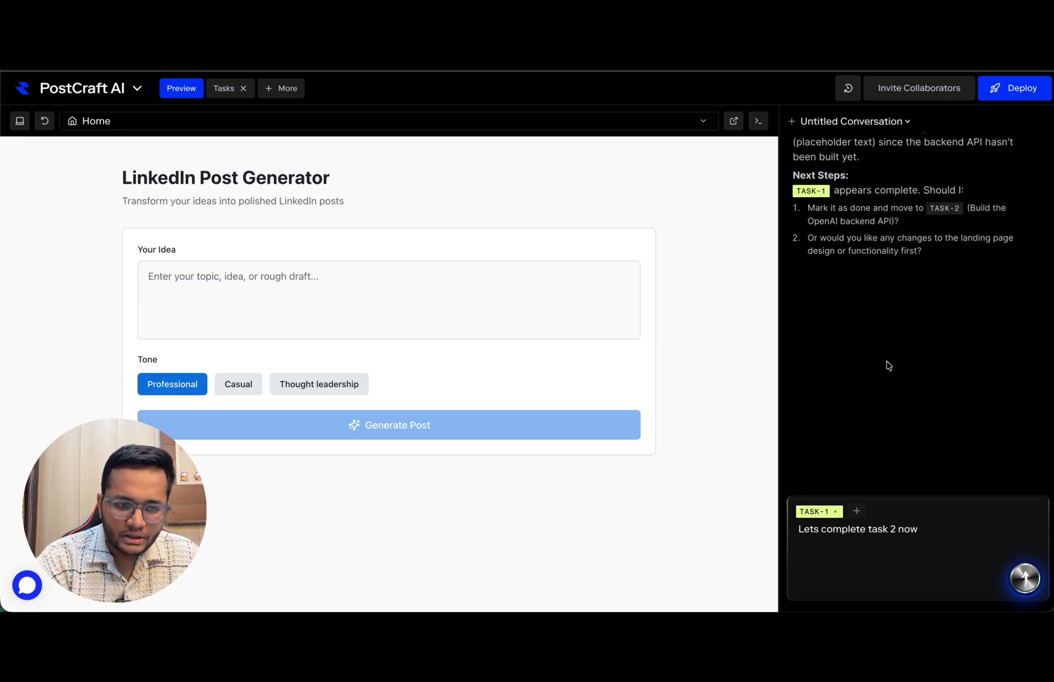
click(1023, 578)
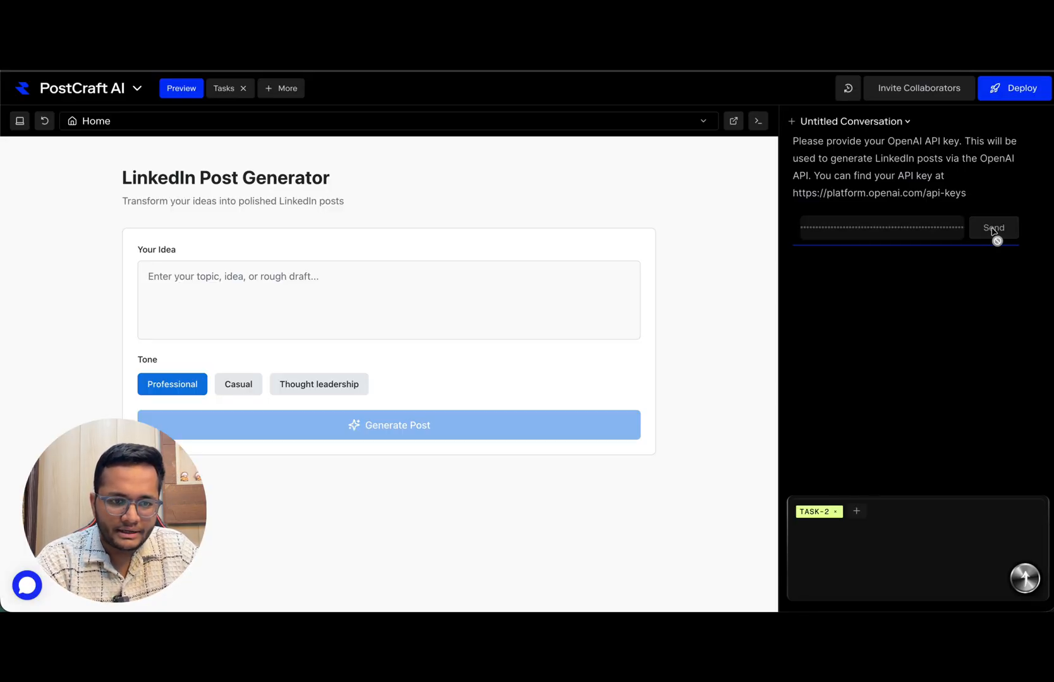
Submit the OpenAI API key as a secret and dismiss Chrome's 'Update password?' popup.
click(993, 228)
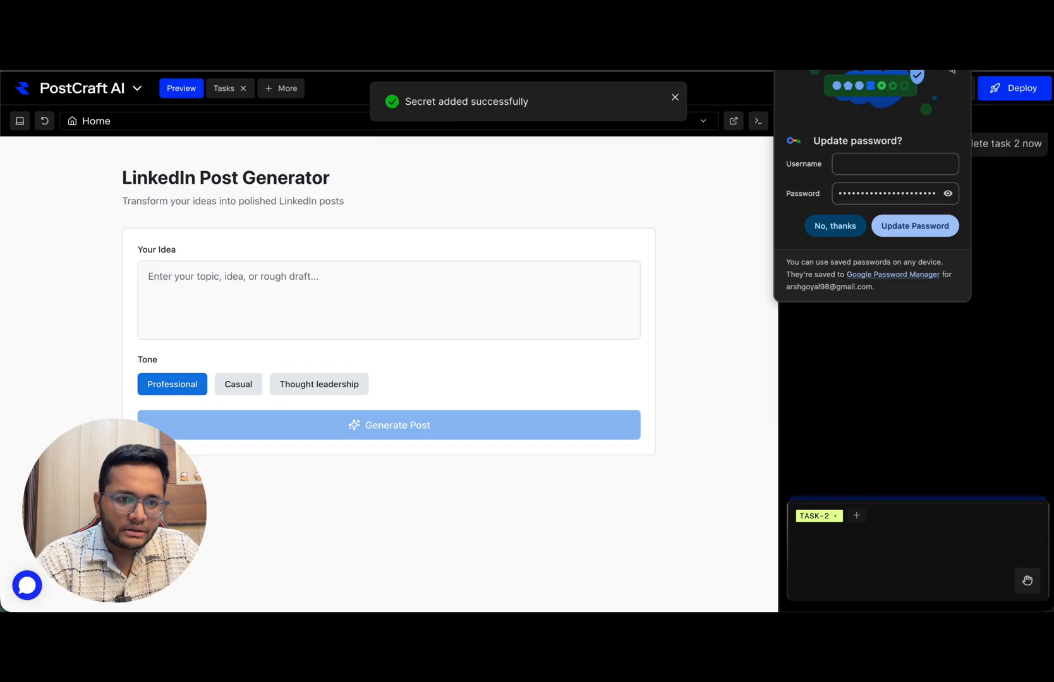
click(835, 226)
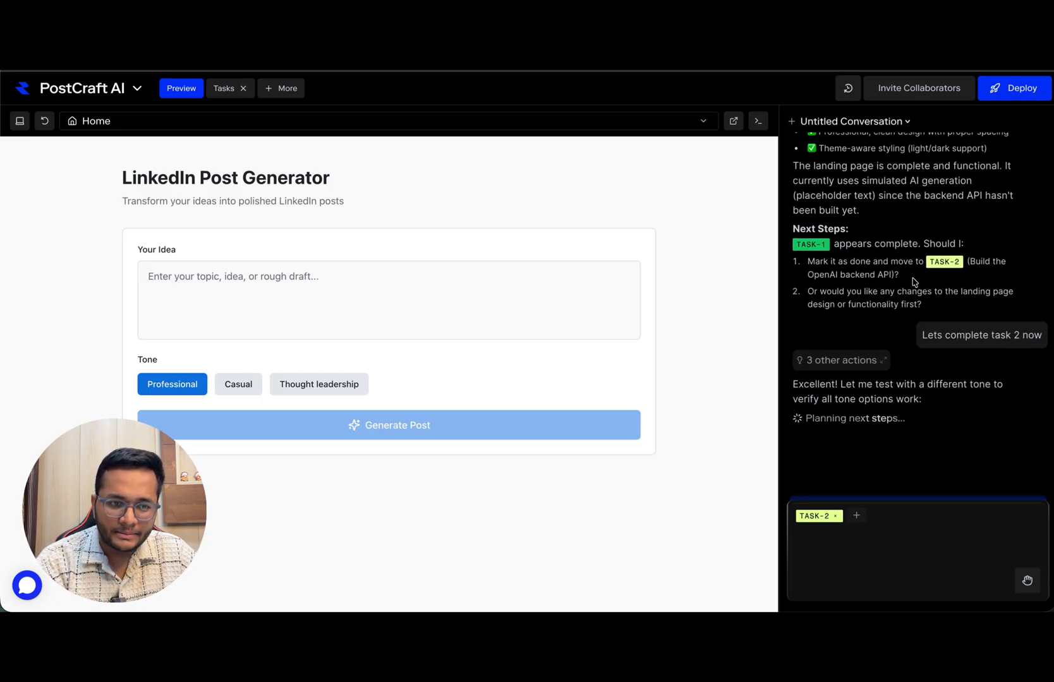
Follow the chat as the agent builds and tests the FastAPI post-generation endpoint.
scroll(down, 3)
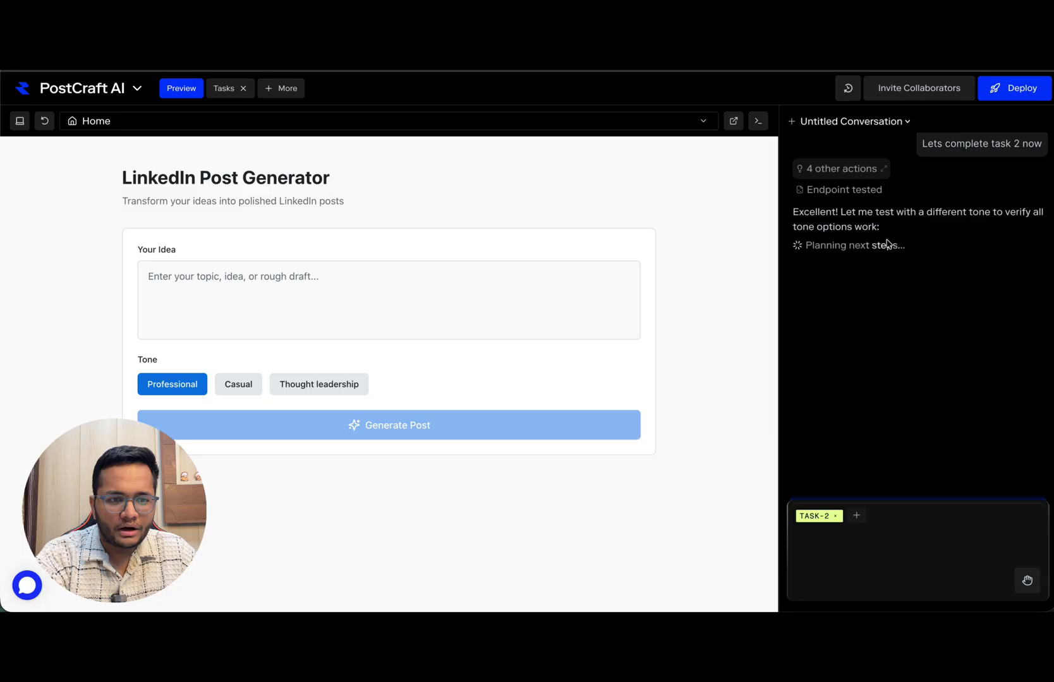
mouse_move(864, 245)
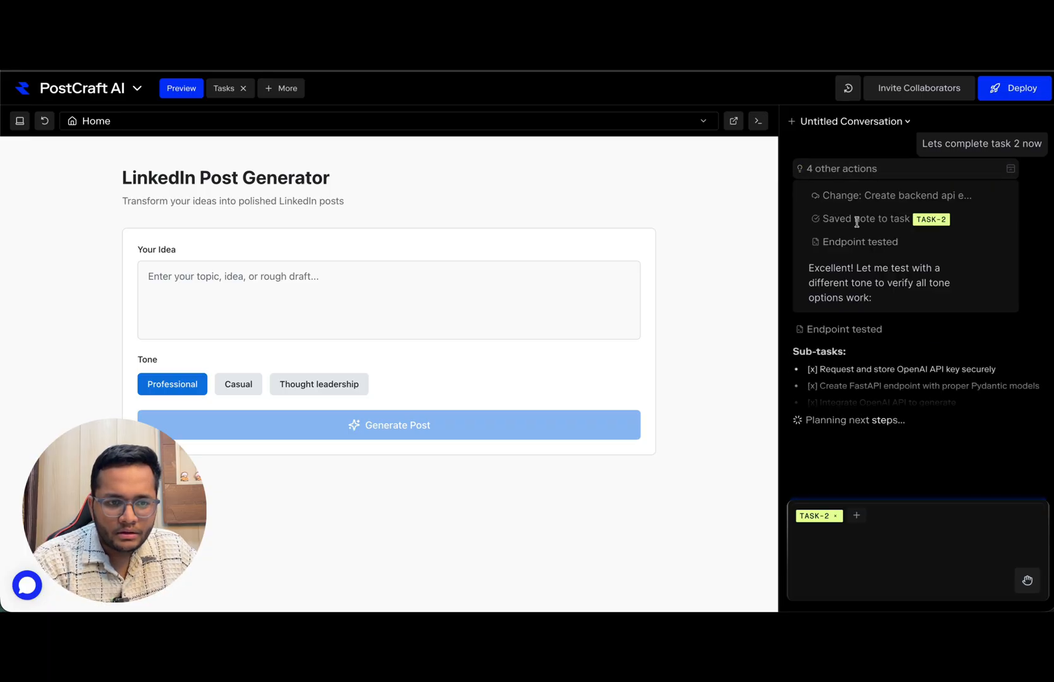
scroll(down, 3)
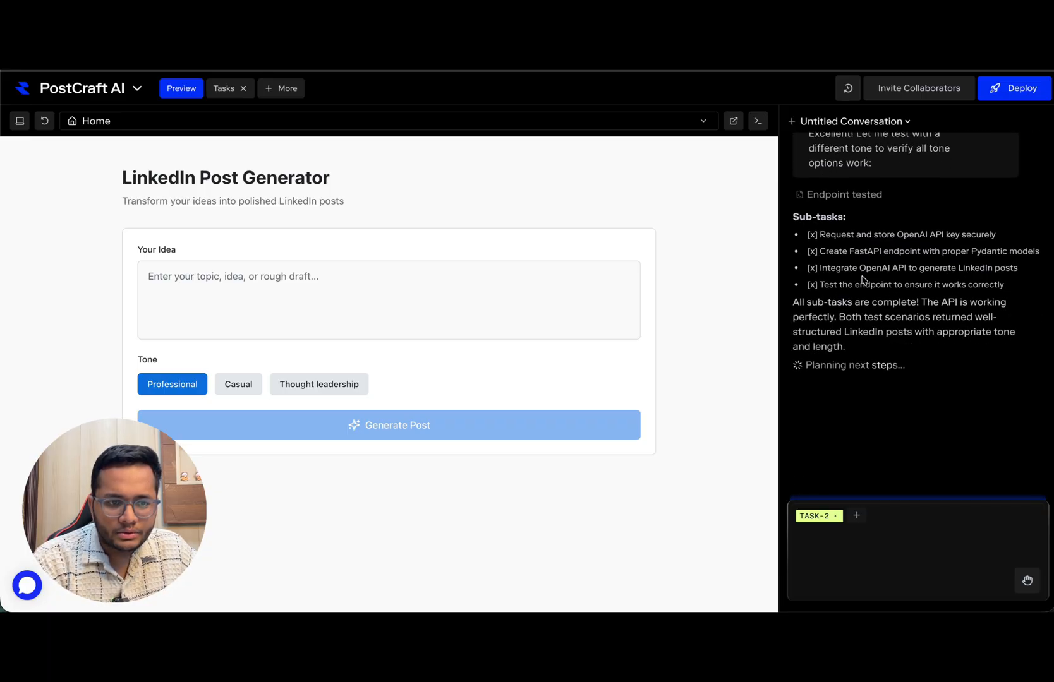
mouse_move(834, 284)
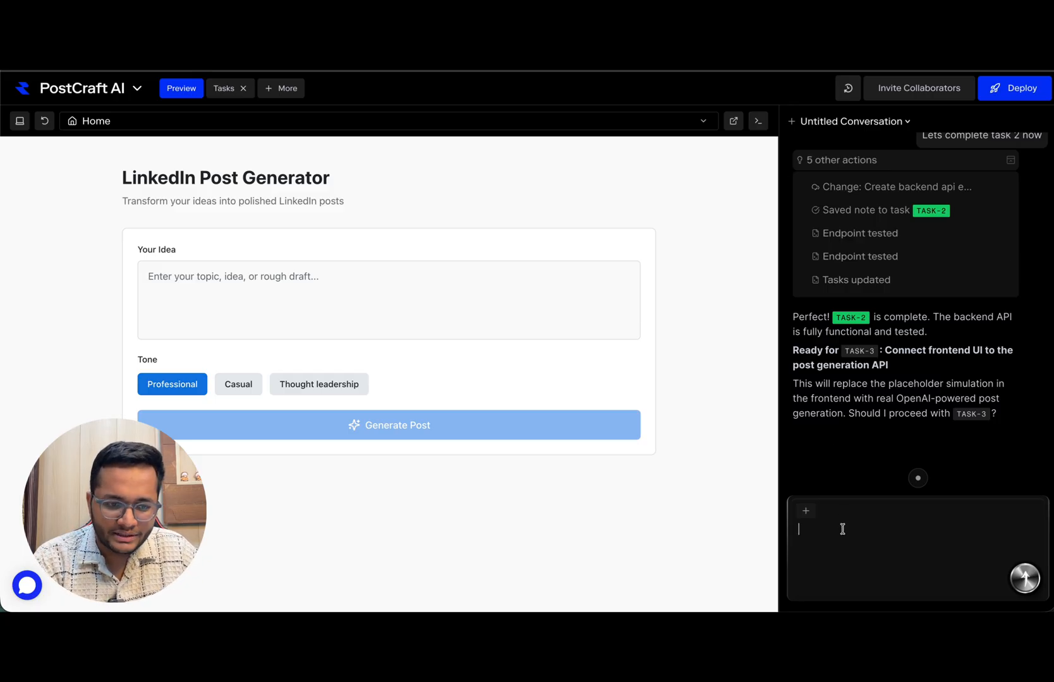
Send 'Task 3' to connect the frontend to the post API, then open the '+ More' pages menu.
text(Task)
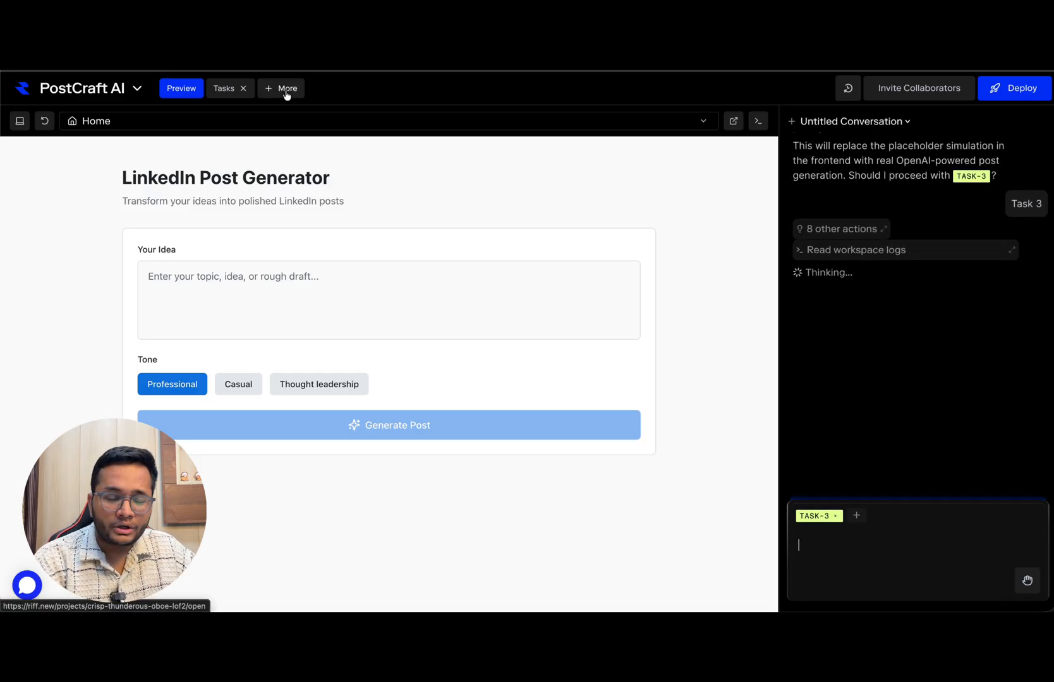
click(285, 89)
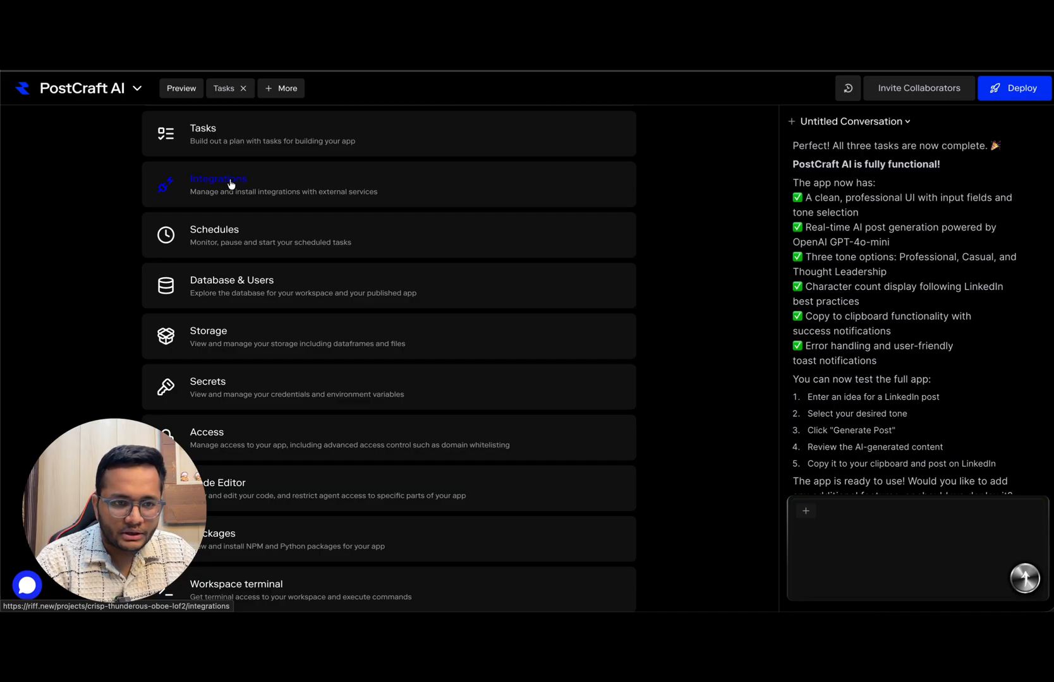
Open the Integrations page and scroll through cards for Google Workspace, Gmail, Hubspot, Notion and OpenAI.
click(231, 184)
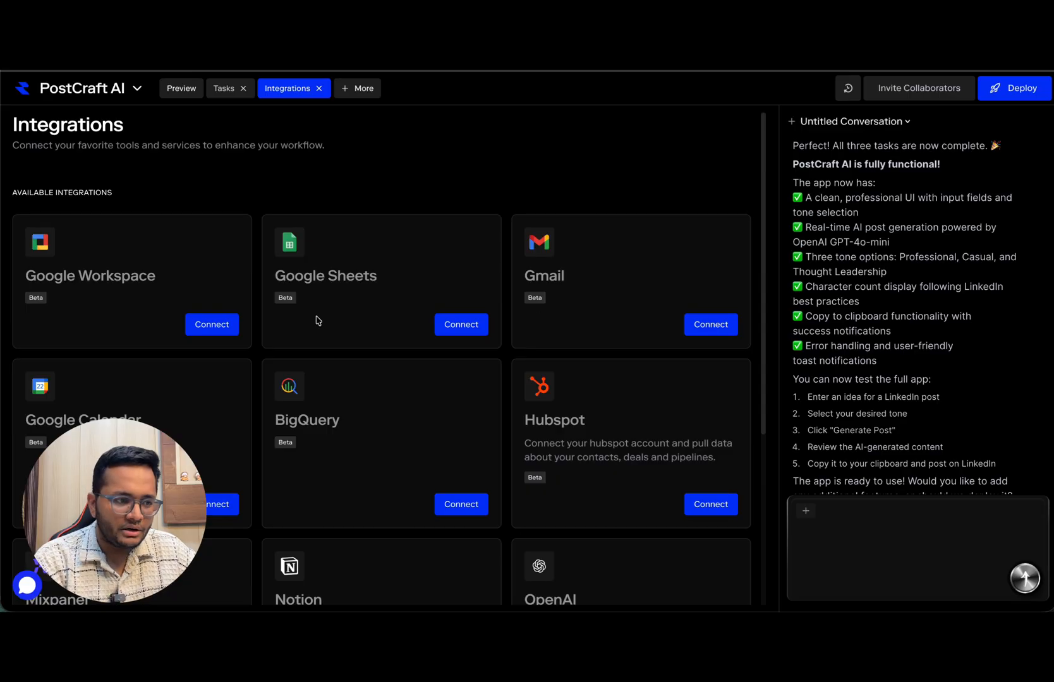
scroll(down, 3)
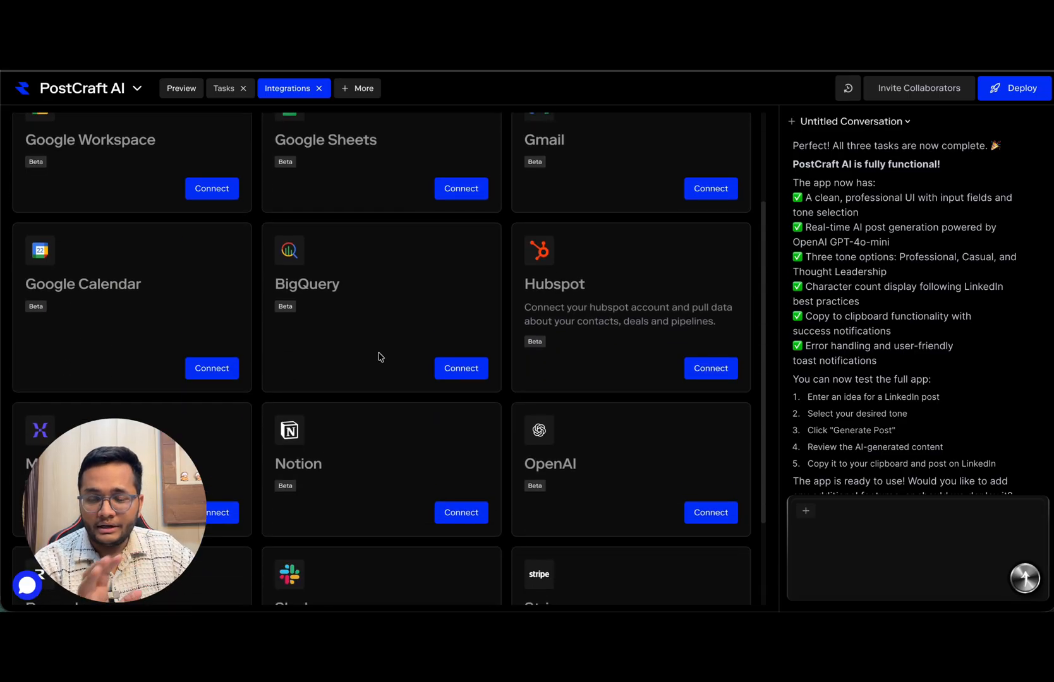
scroll(down, 3)
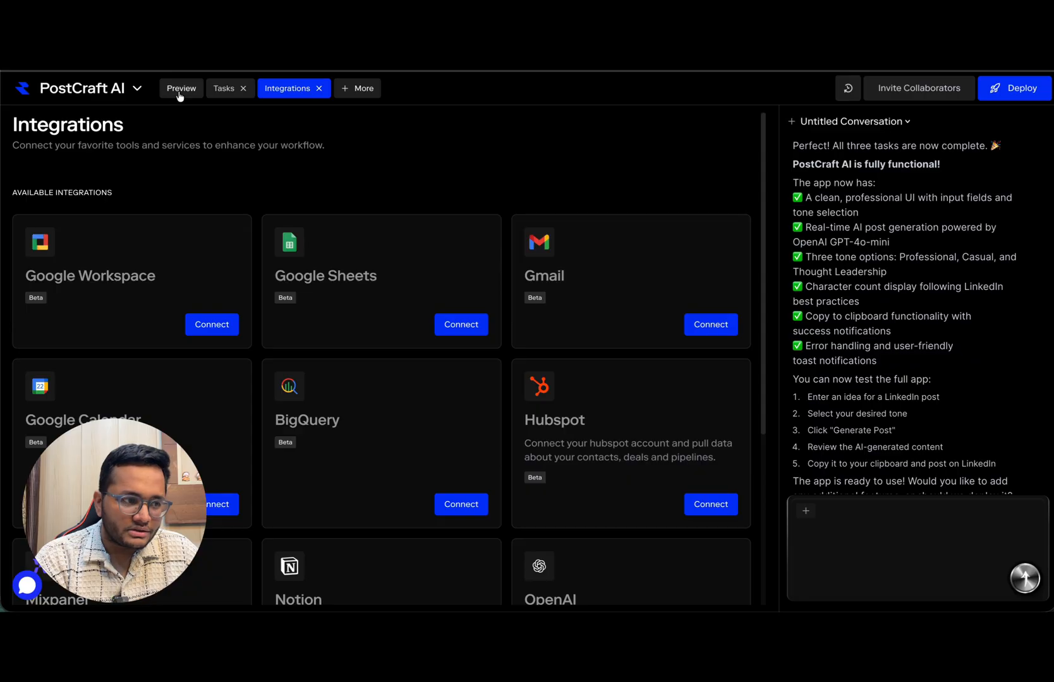
Enter the idea 'I need a linkedin post around growth mindset for thought leaders in AI.' in the preview's Your Idea box.
click(180, 88)
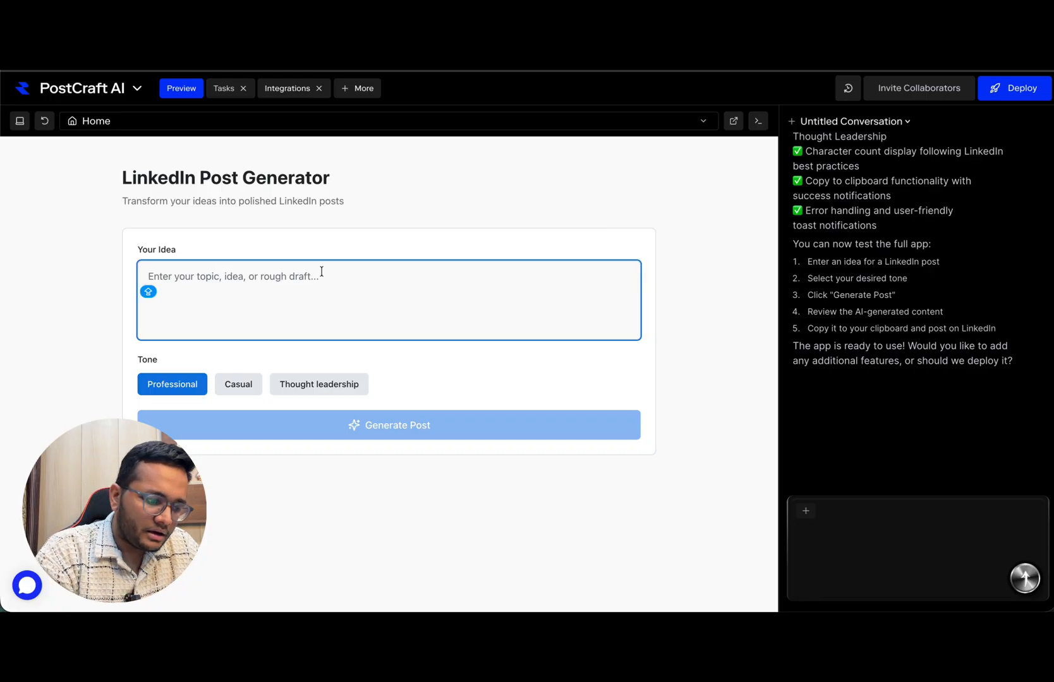
text(I nee)
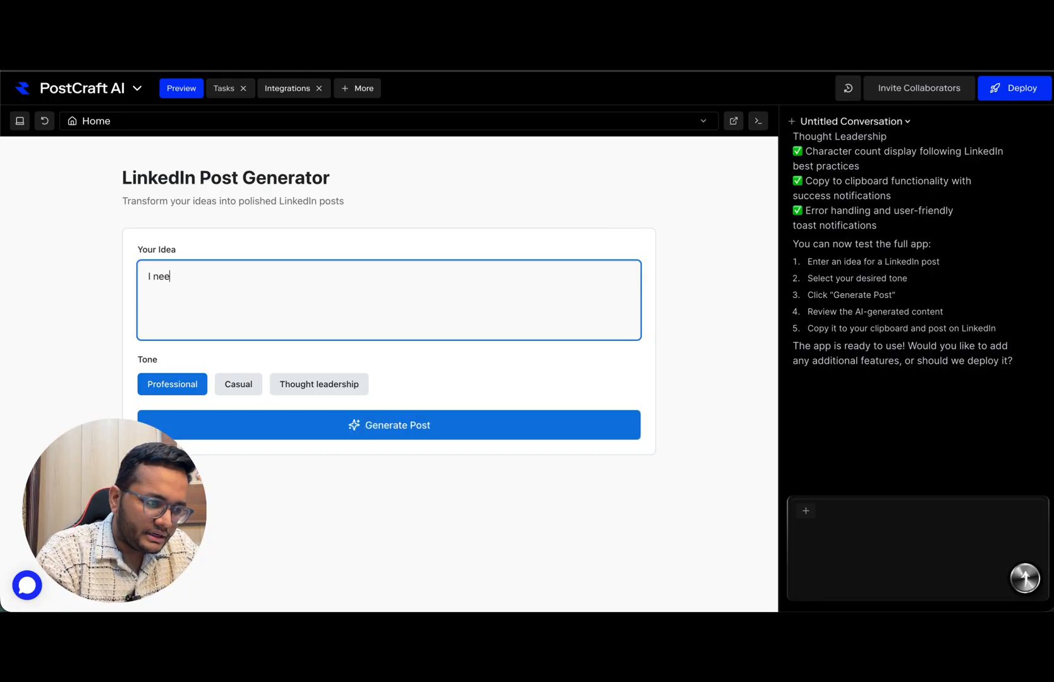
text(d a linkedin)
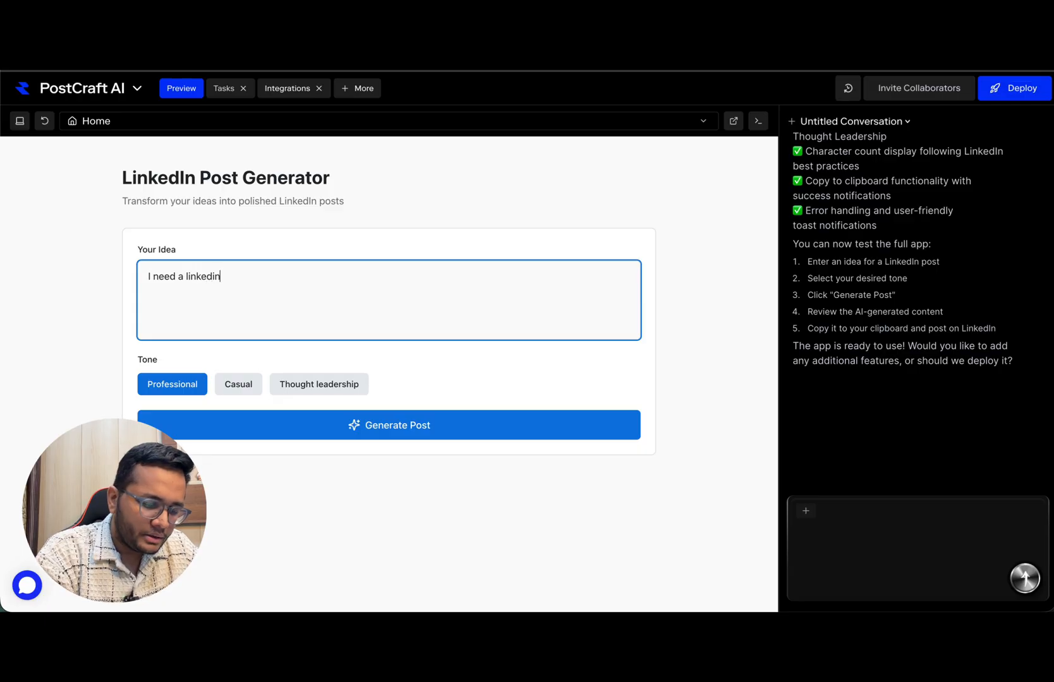
text(post around growth mindset for thought leaders in)
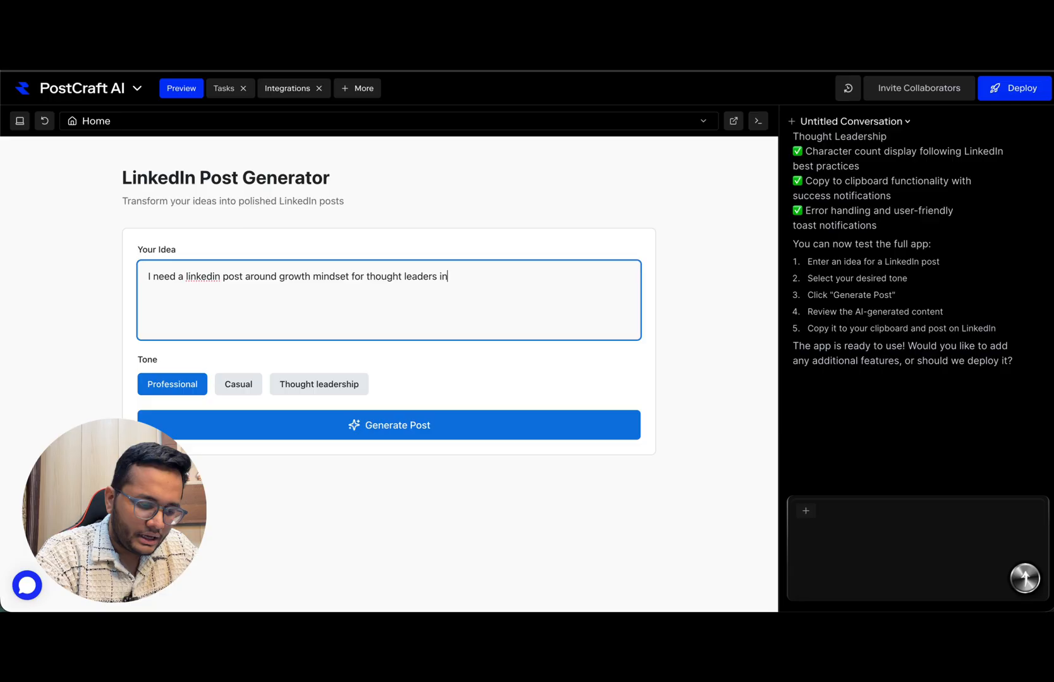
text(AI.)
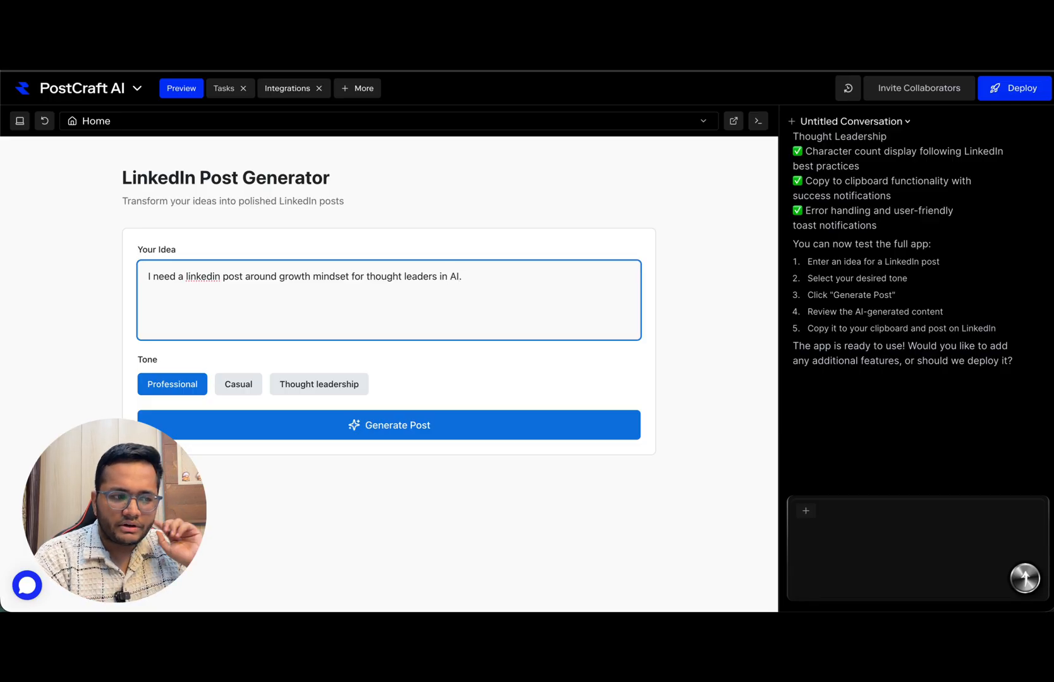
mouse_move(213, 369)
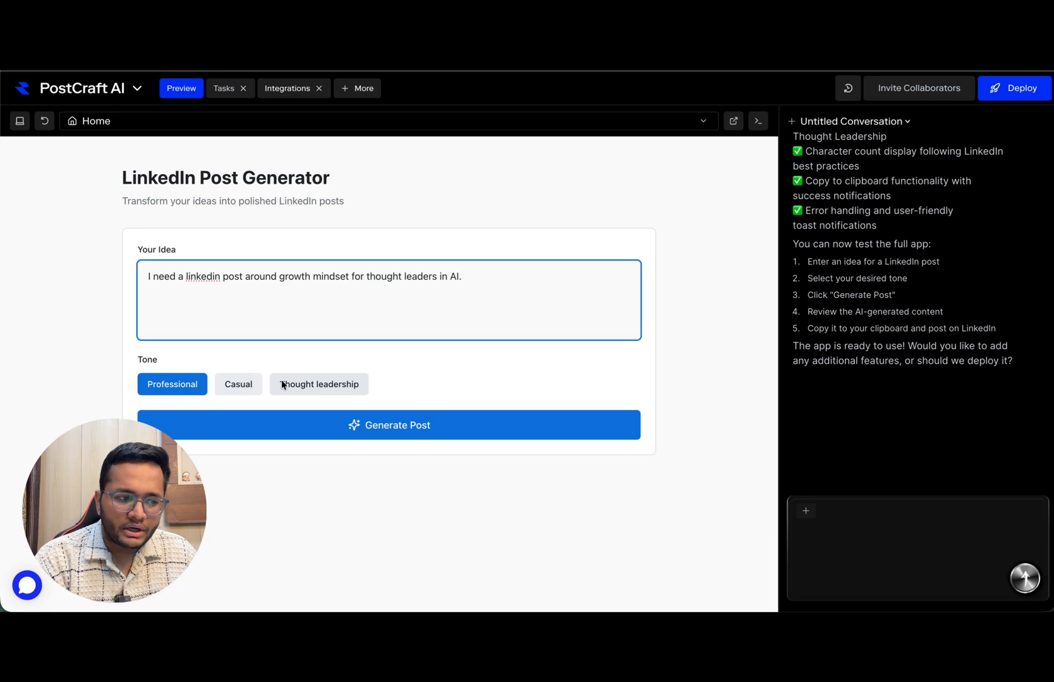
mouse_move(395, 433)
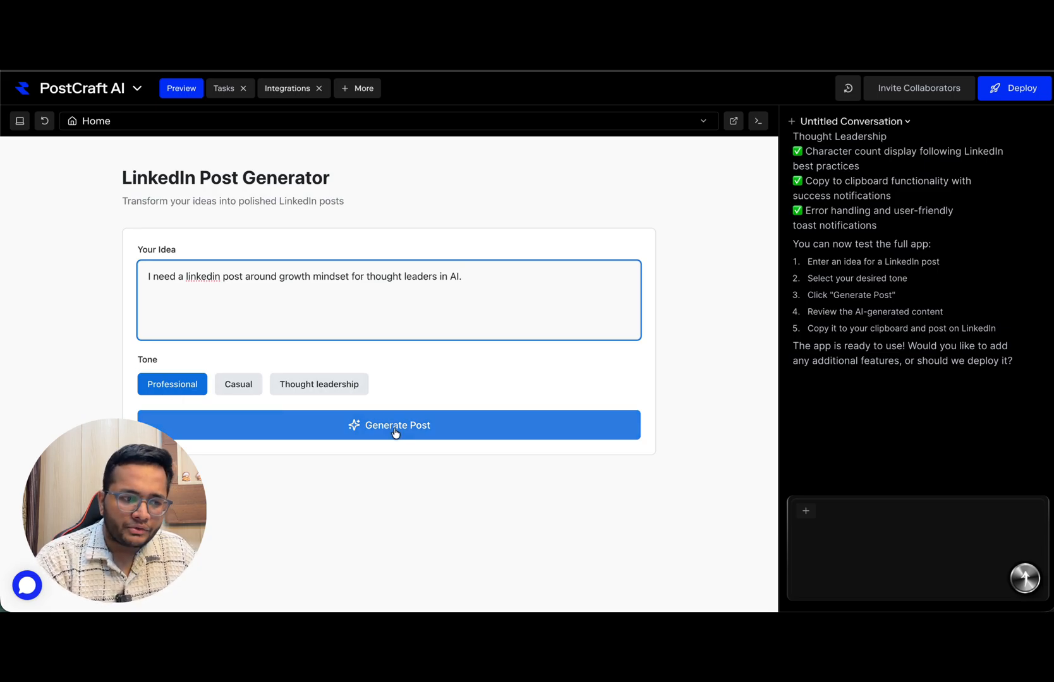
Generate the 866-character growth-mindset post and copy its text.
click(394, 426)
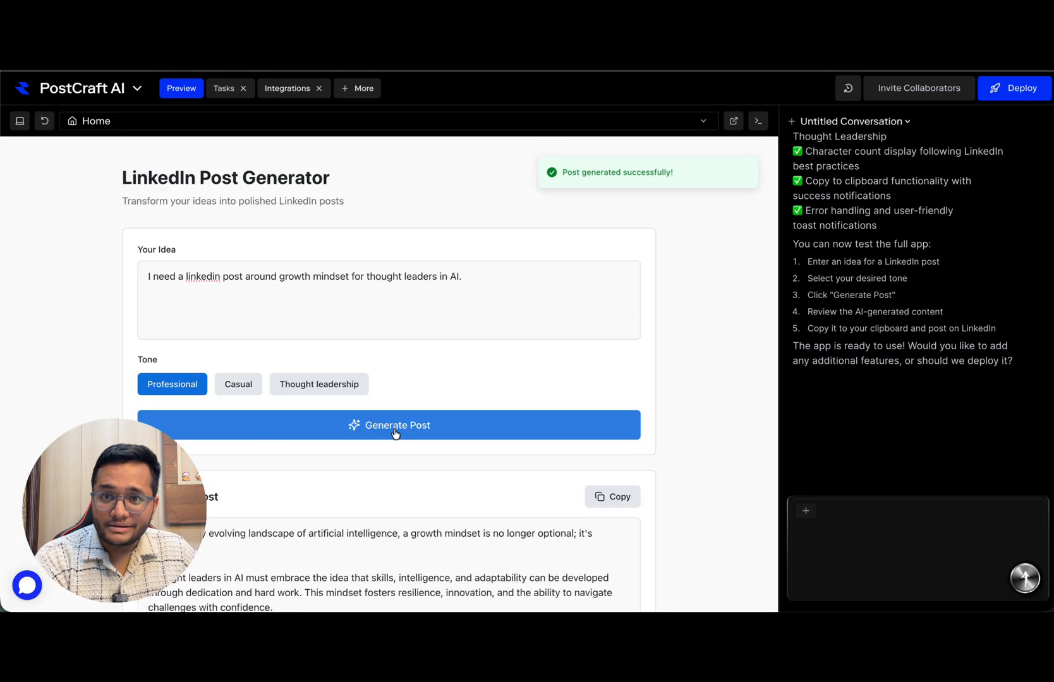
scroll(down, 3)
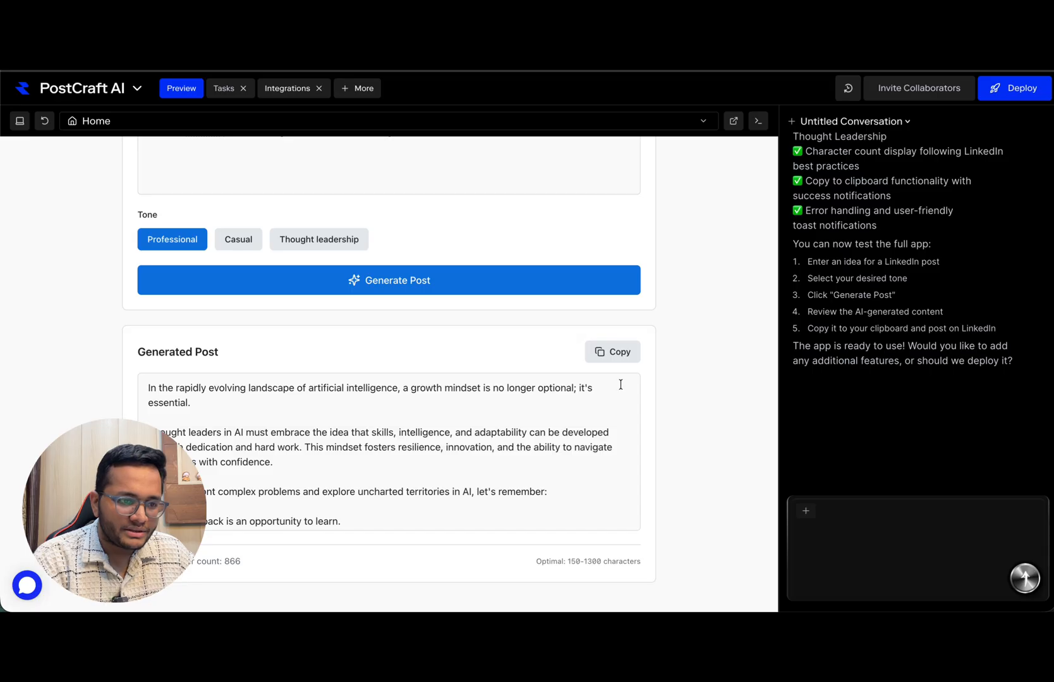
click(612, 353)
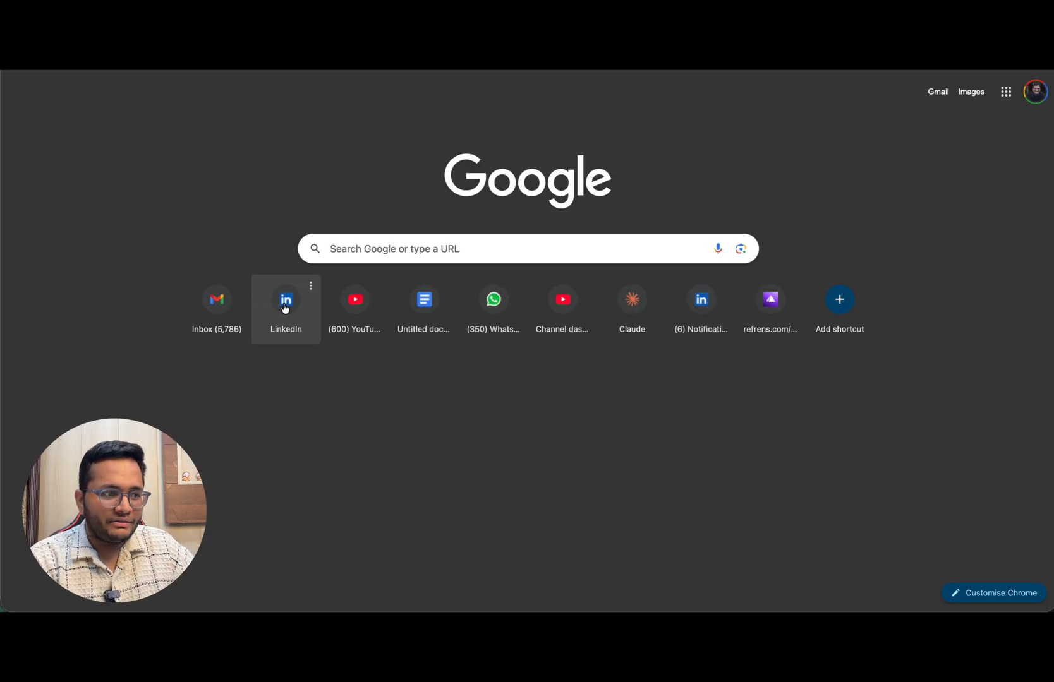
Paste the copied growth-mindset post into LinkedIn's Start a post composer.
click(286, 299)
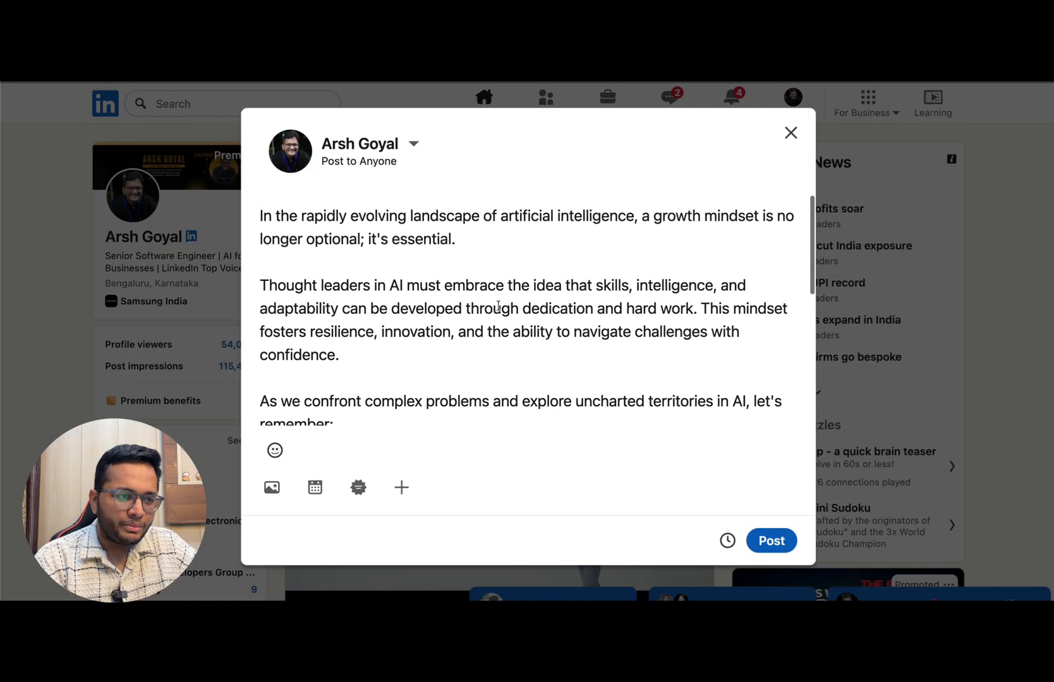
scroll(down, 3)
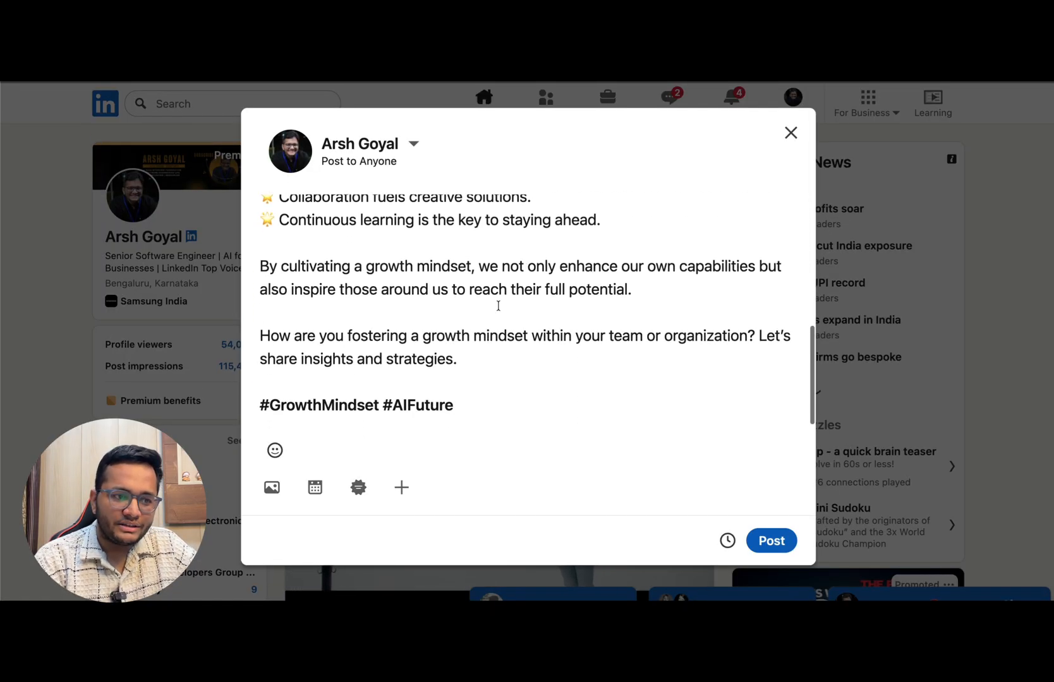